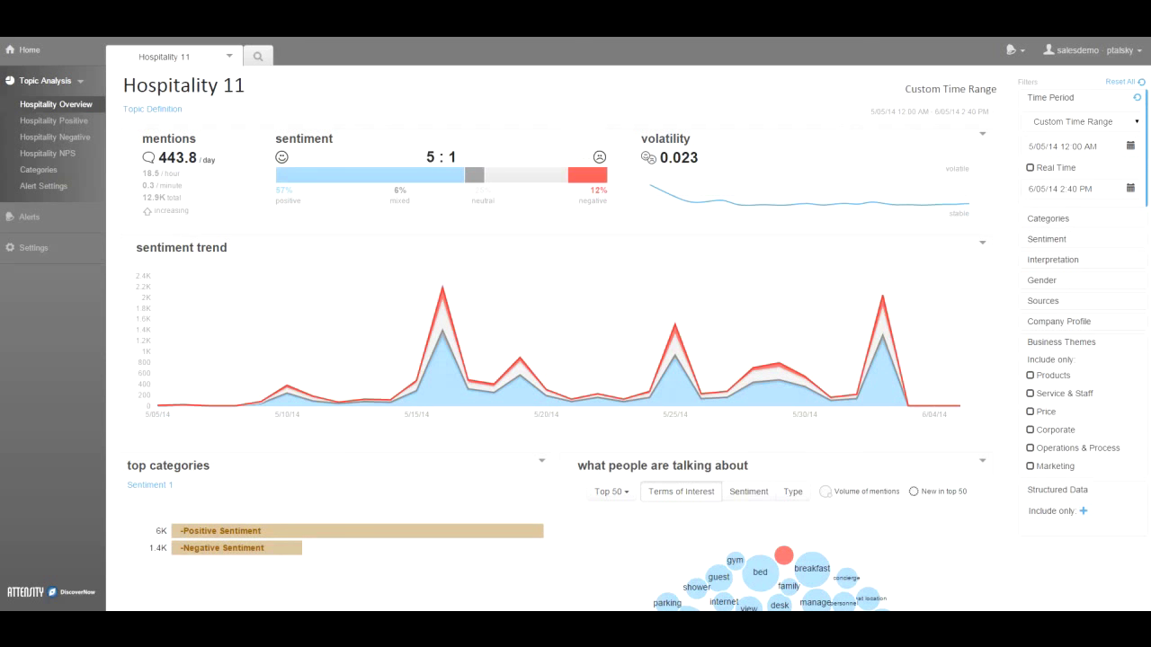
mouse_move(715, 232)
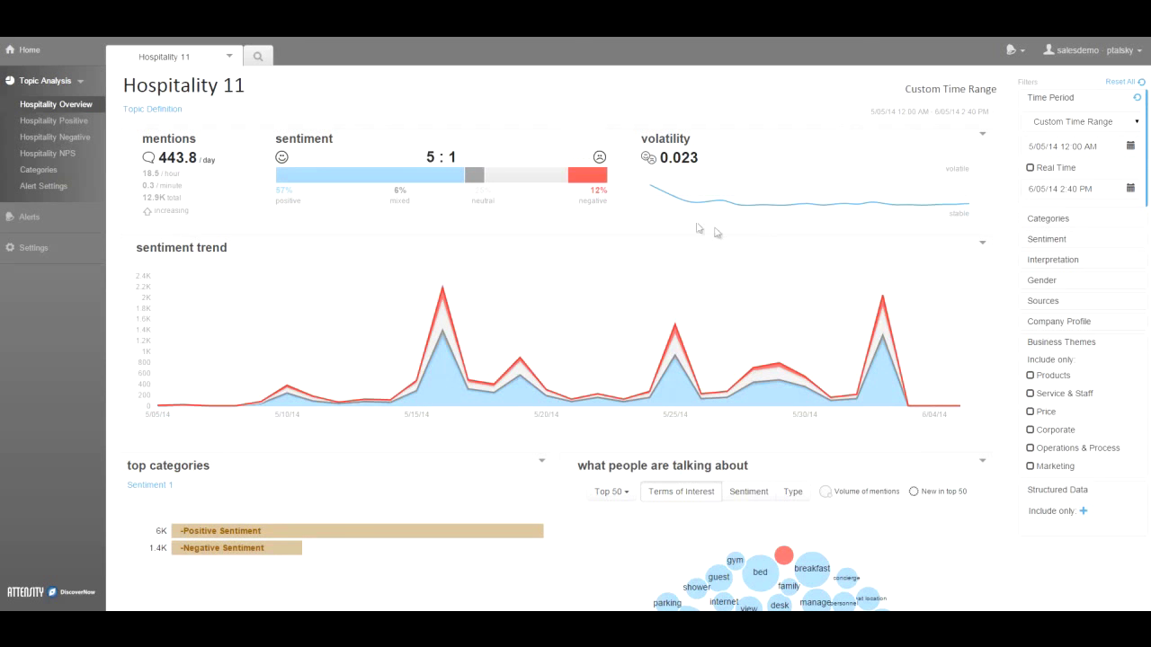
mouse_move(446, 272)
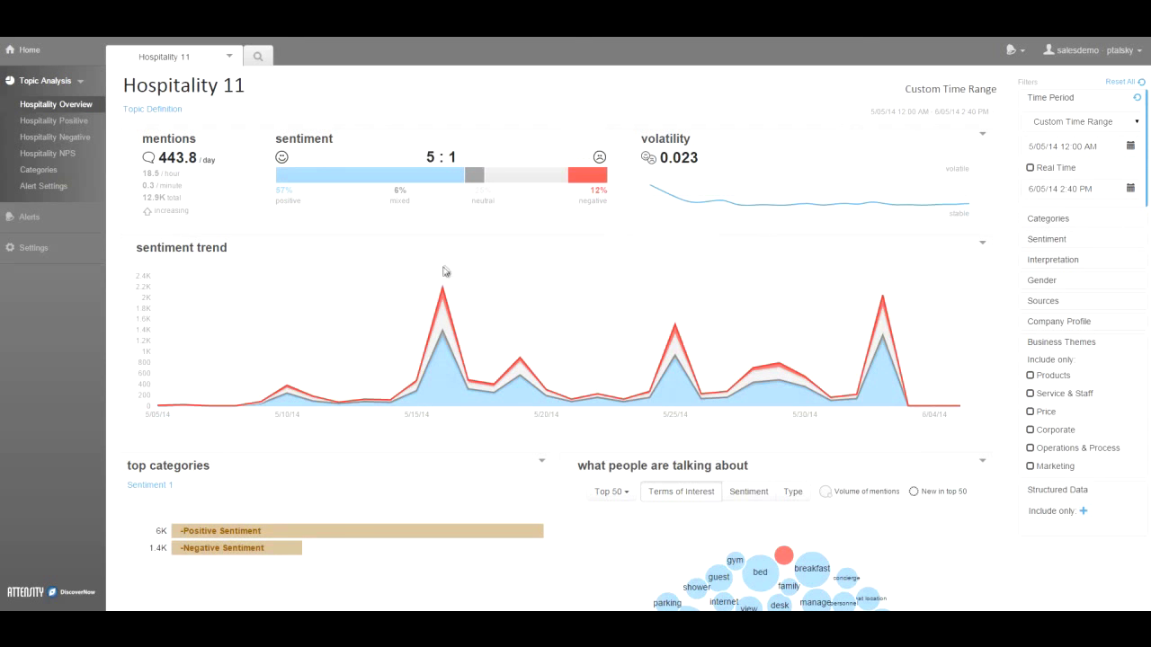
mouse_move(406, 446)
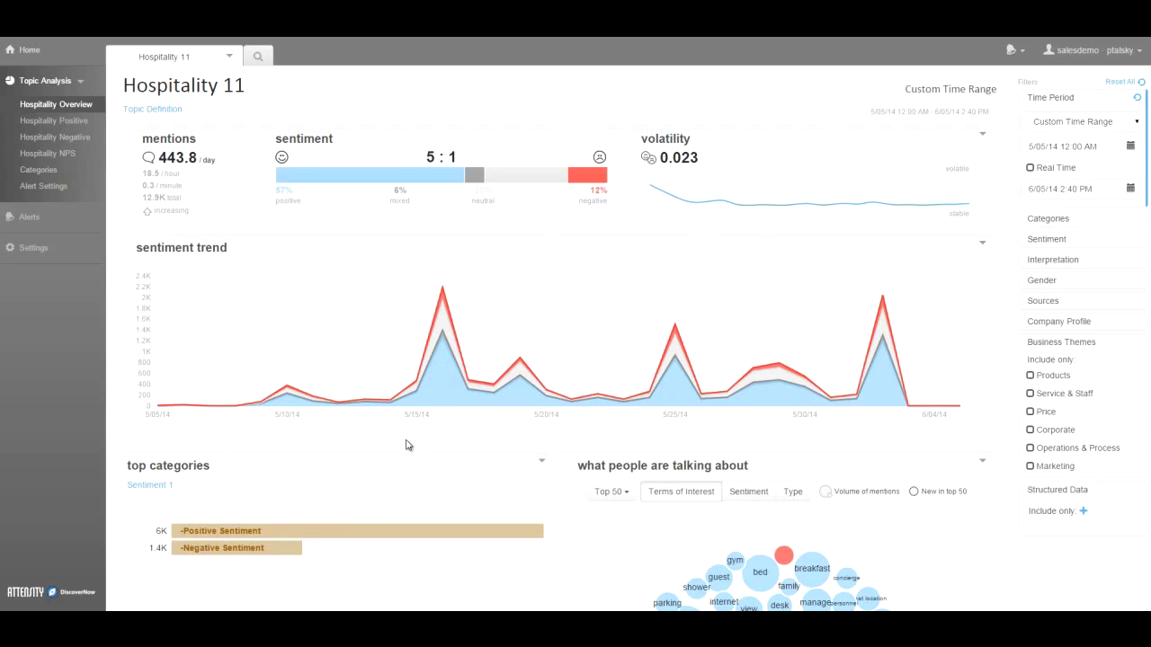
mouse_move(673, 450)
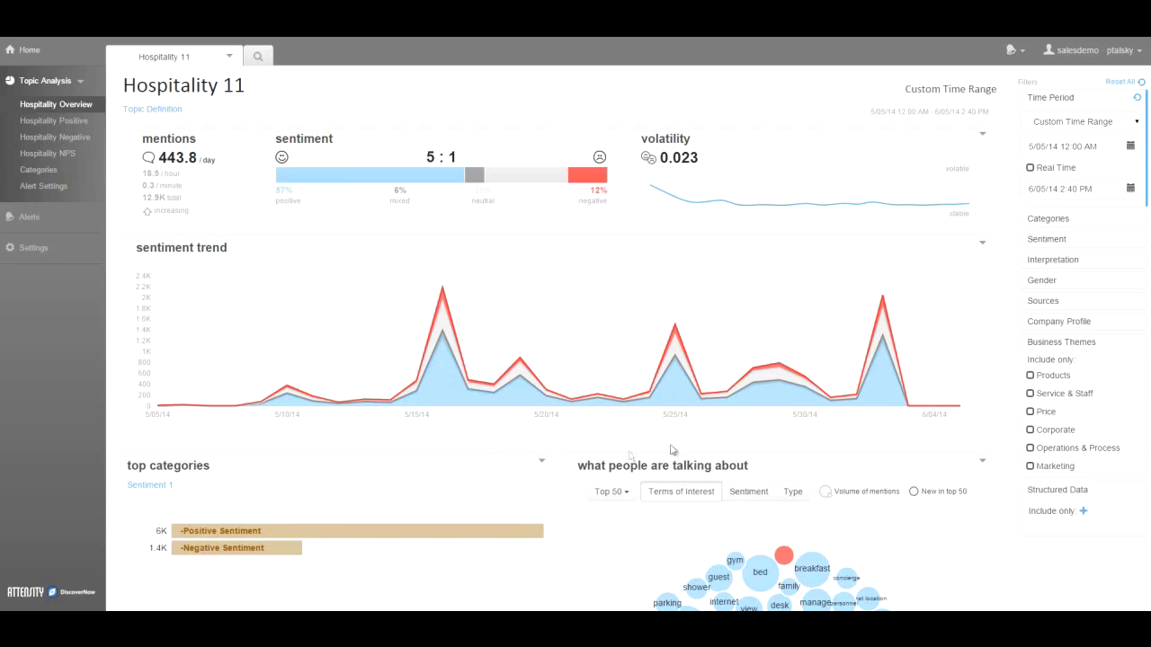
mouse_move(487, 259)
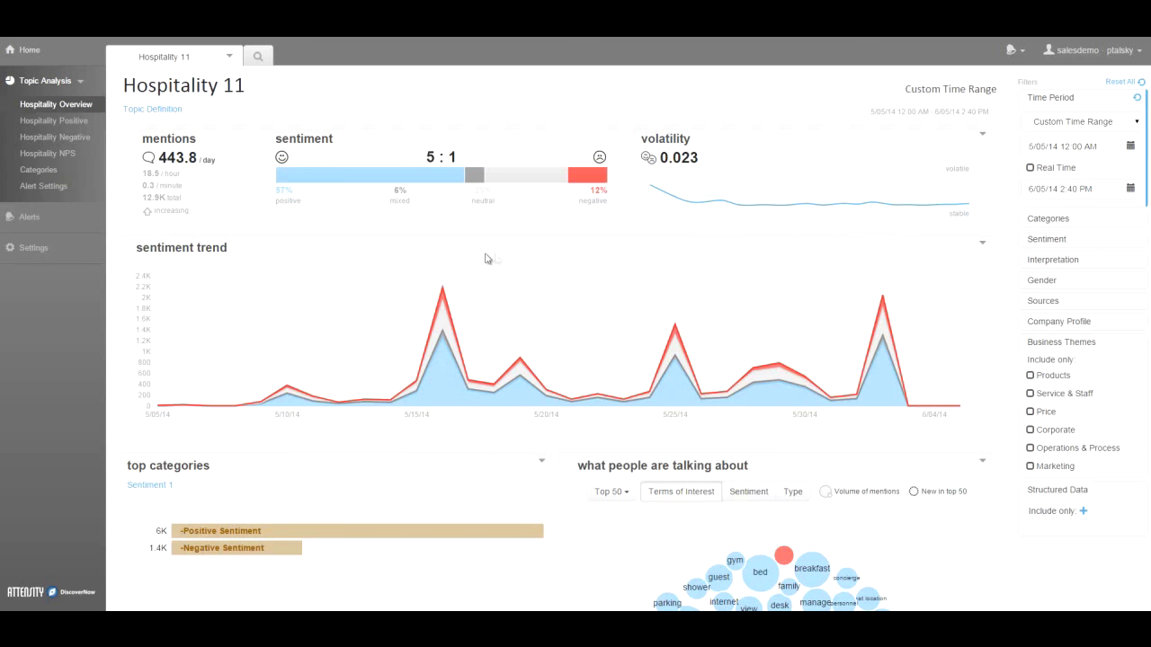
mouse_move(957, 486)
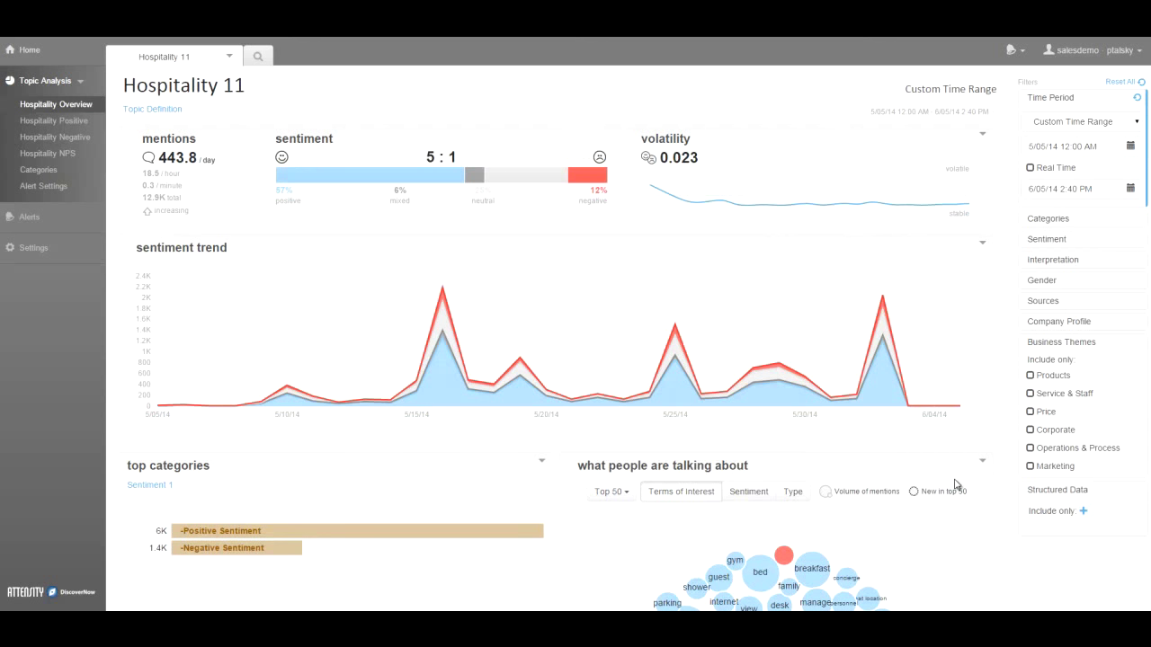
Scroll the Hospitality Overview down to reveal the term bubble cloud beside top categories.
scroll("down", 3)
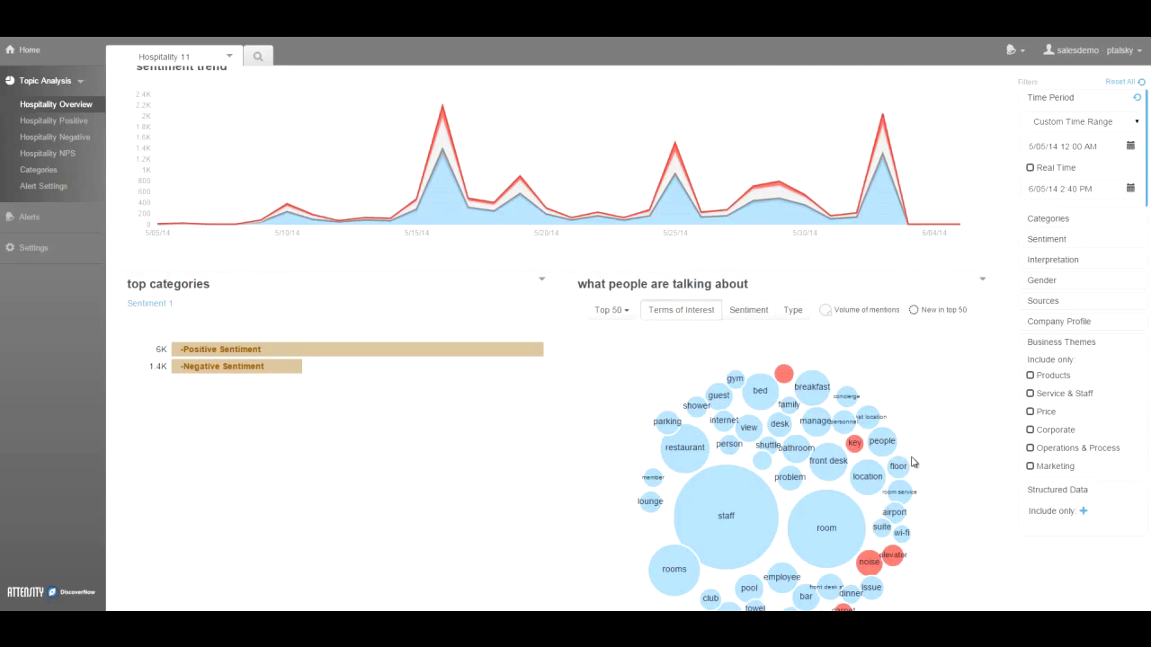
mouse_move(341, 414)
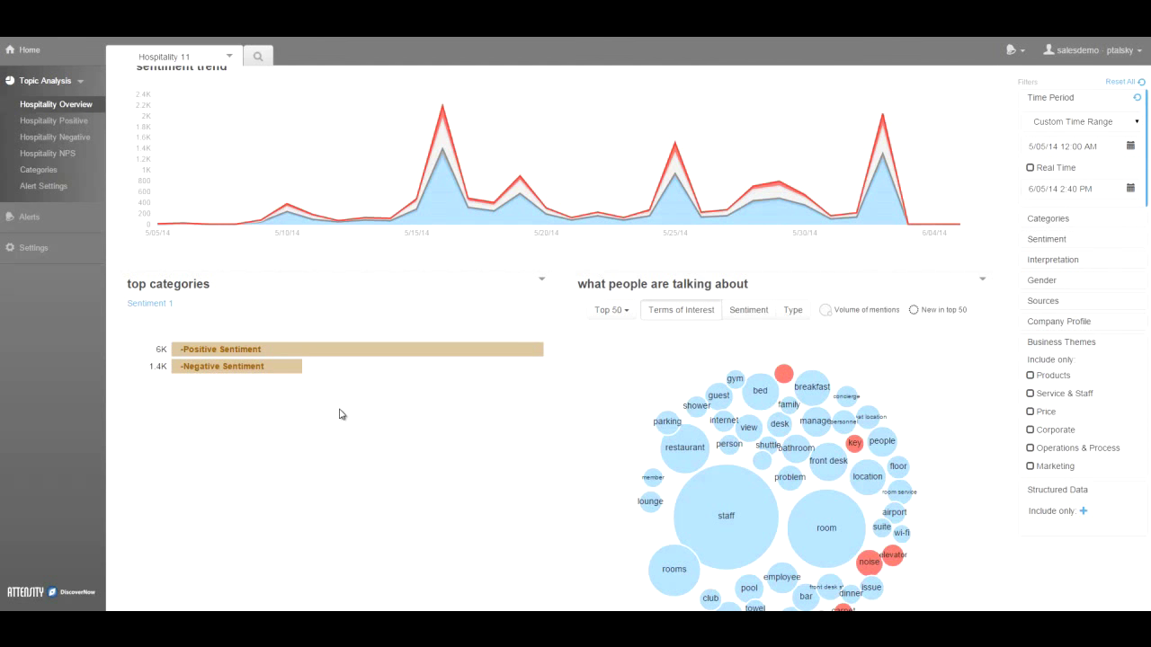
scroll("down", 3)
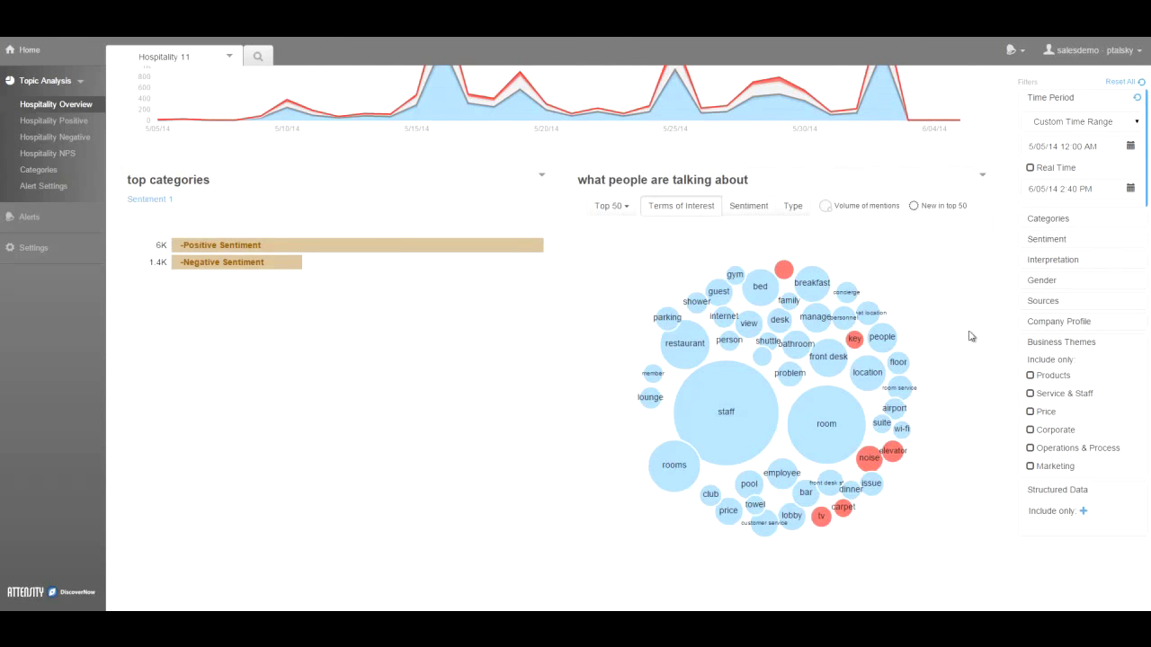
mouse_move(626, 522)
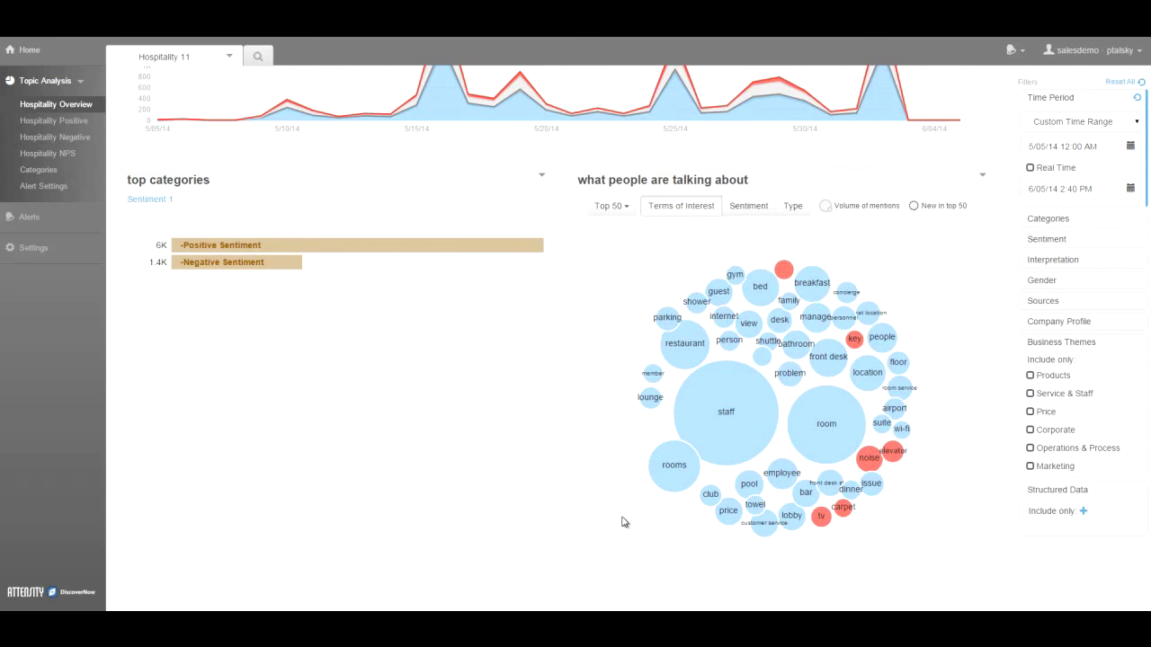
mouse_move(945, 370)
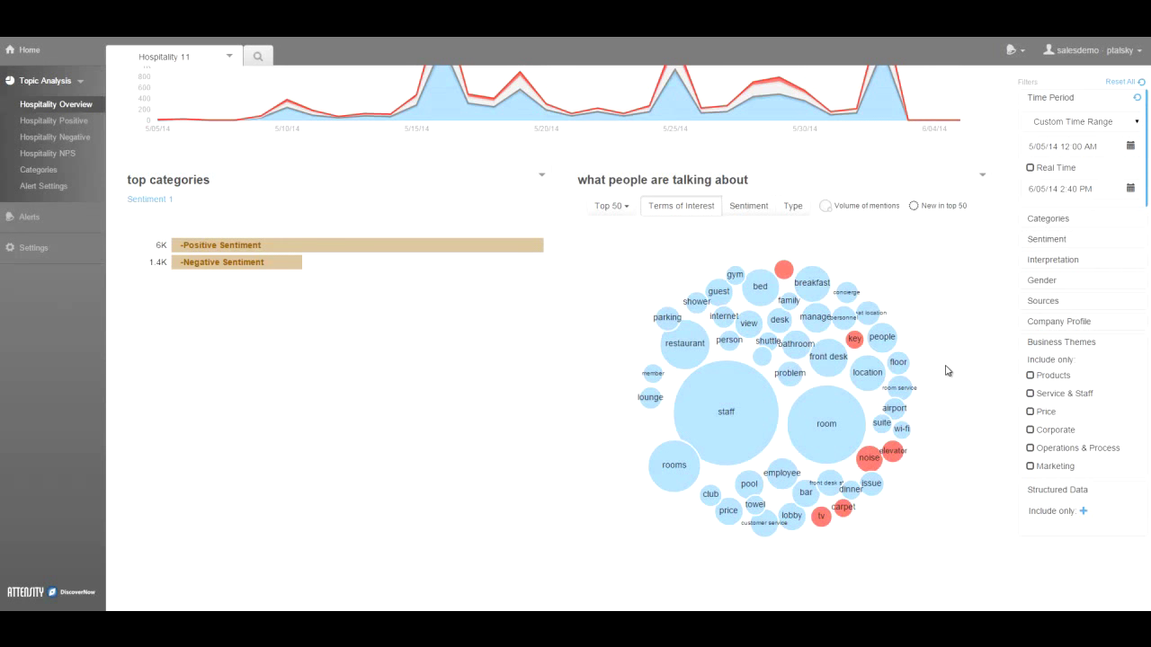
mouse_move(284, 507)
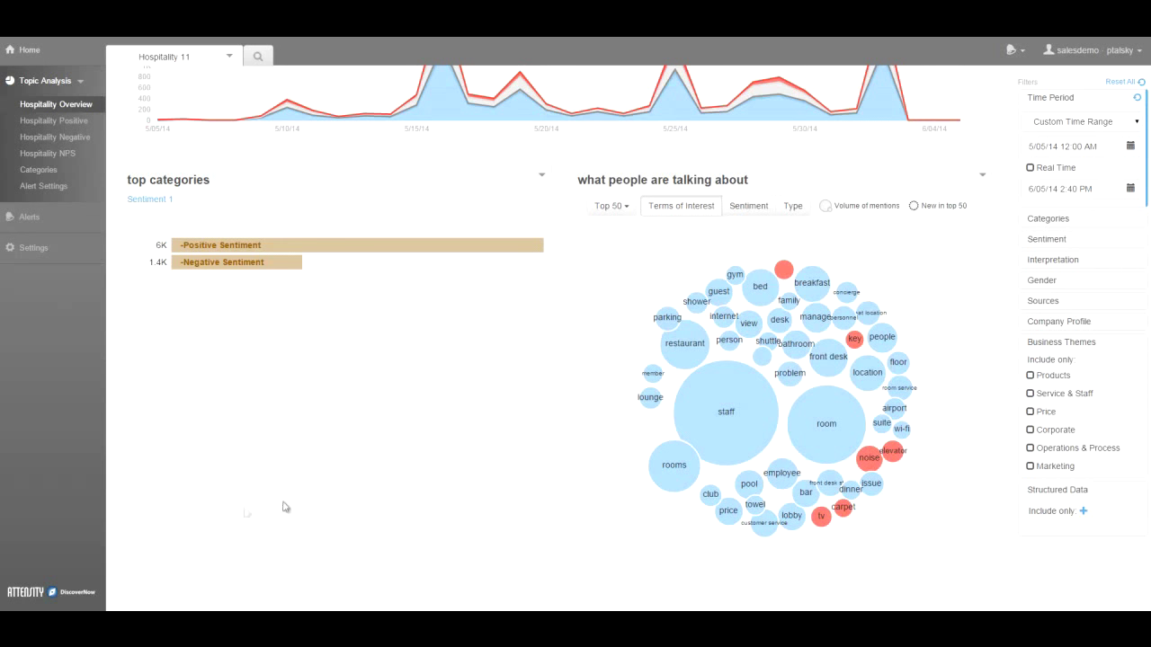
Switch to the Hospitality Positive dashboard from the Topic Analysis sidebar.
left_click(54, 120)
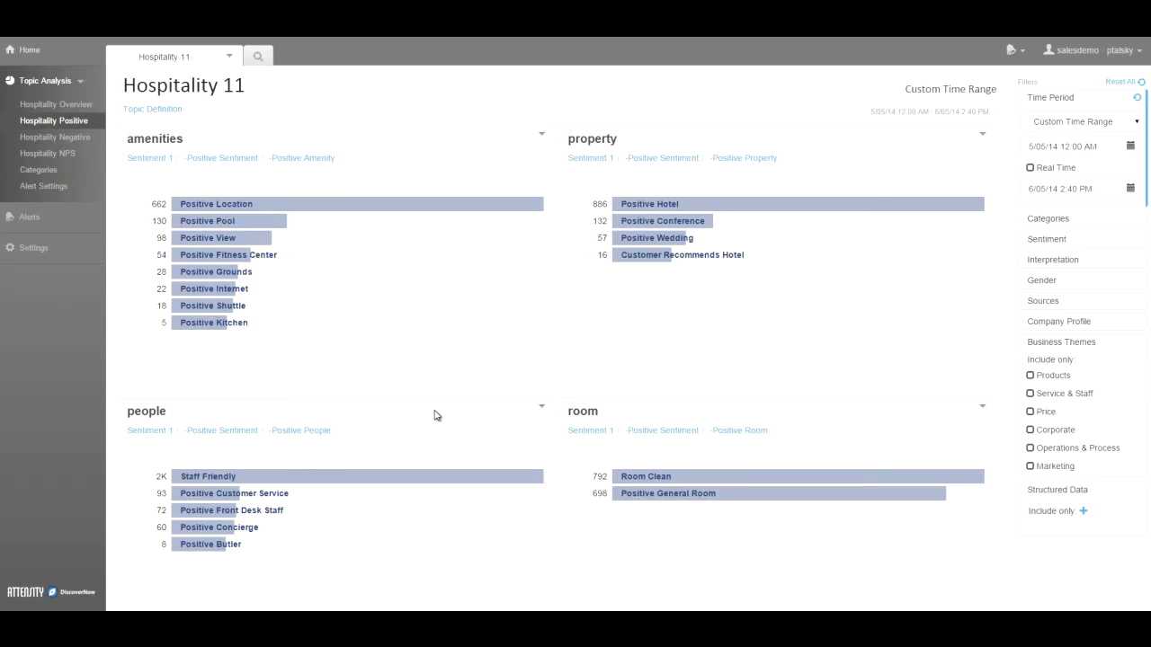
mouse_move(679, 444)
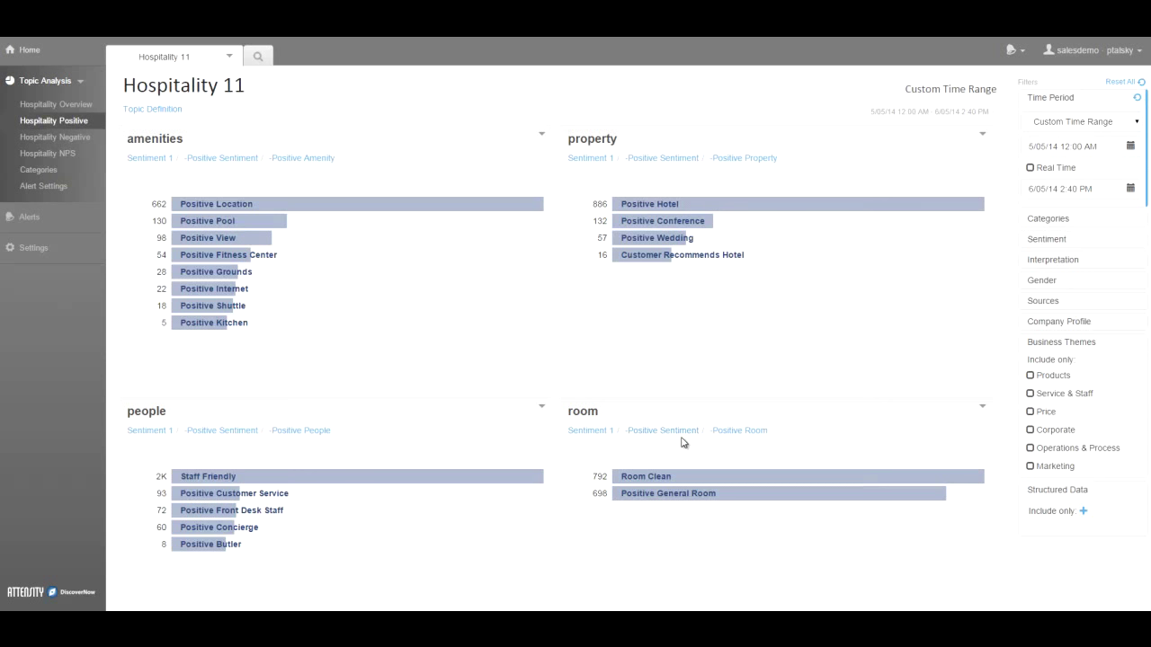
mouse_move(667, 443)
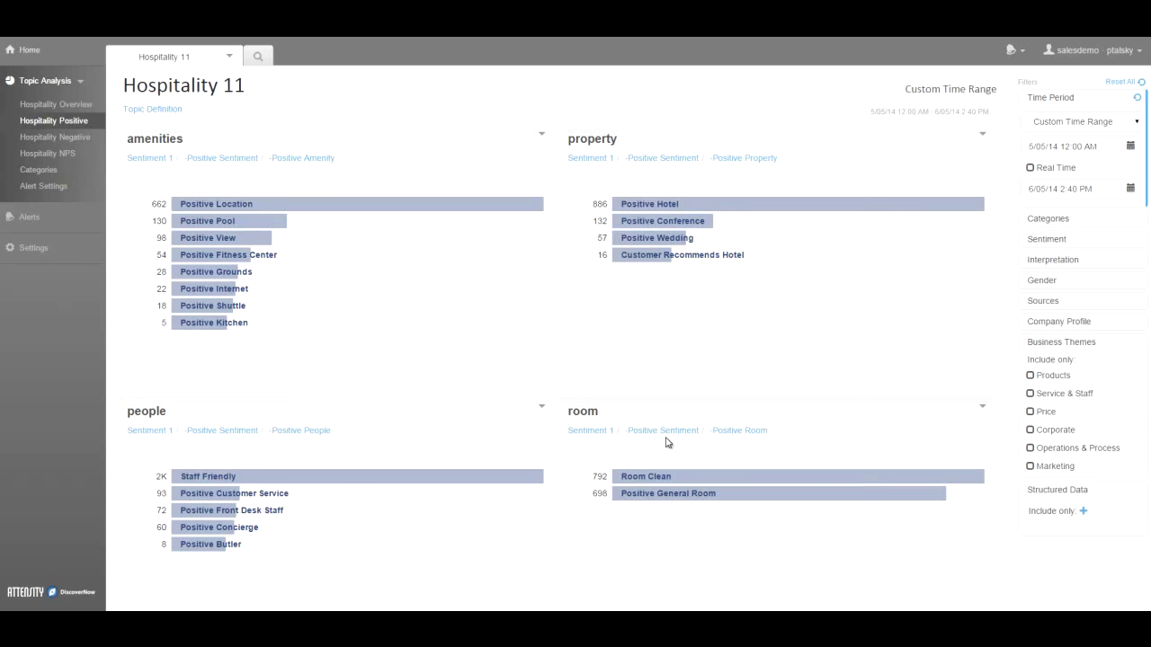
mouse_move(680, 425)
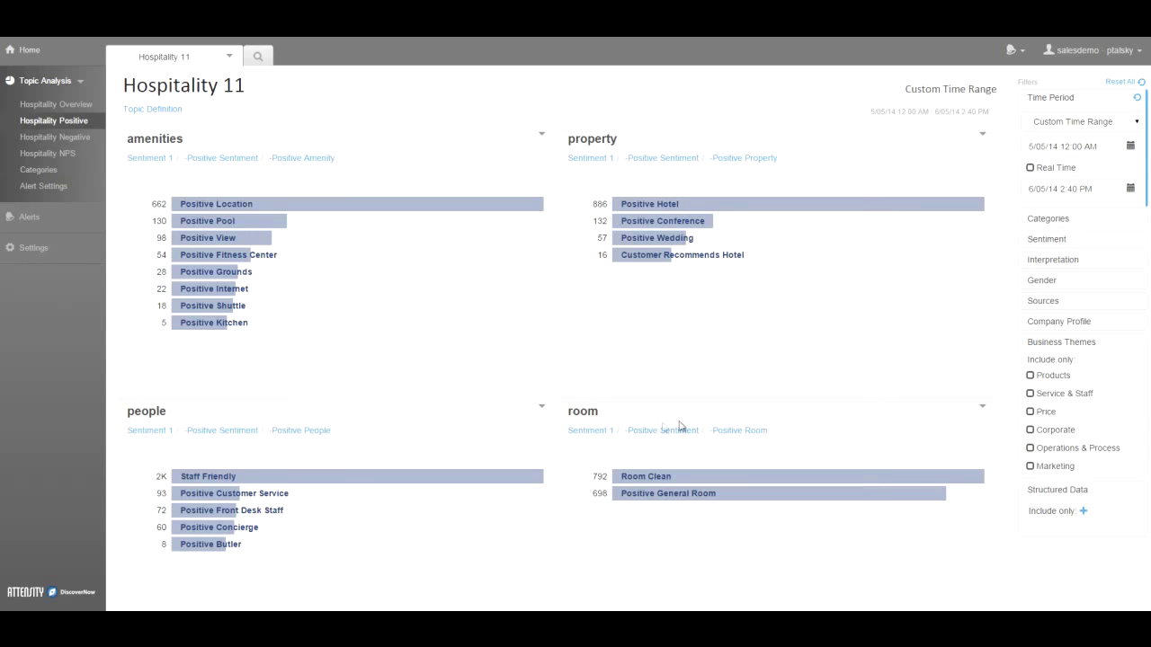
mouse_move(787, 439)
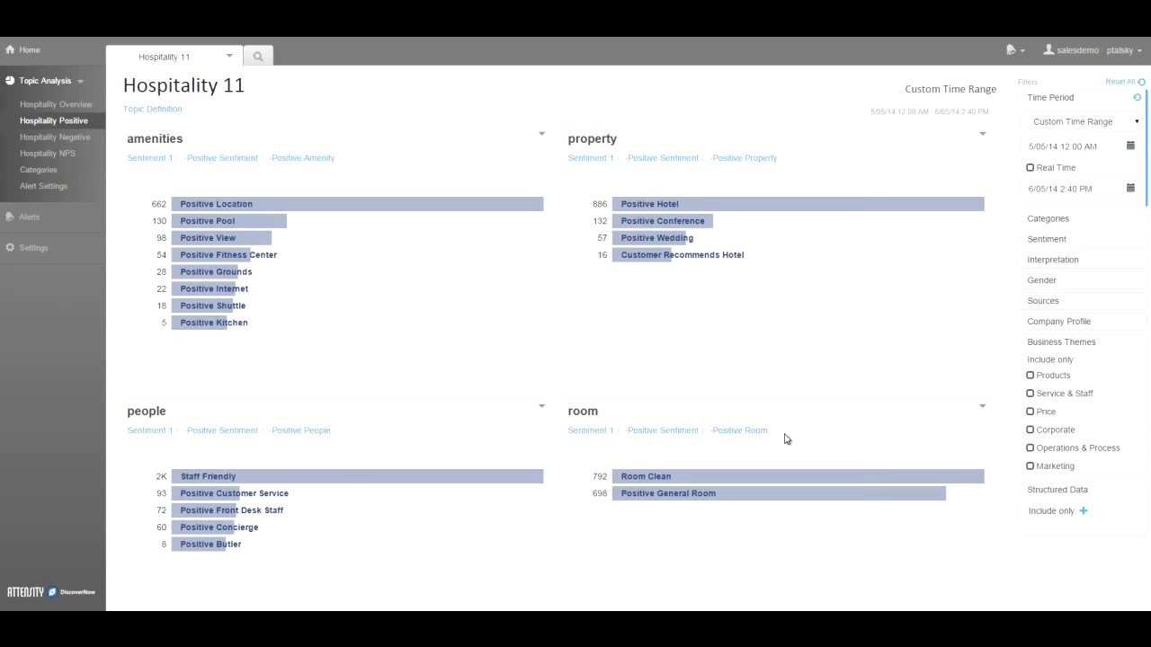
mouse_move(798, 443)
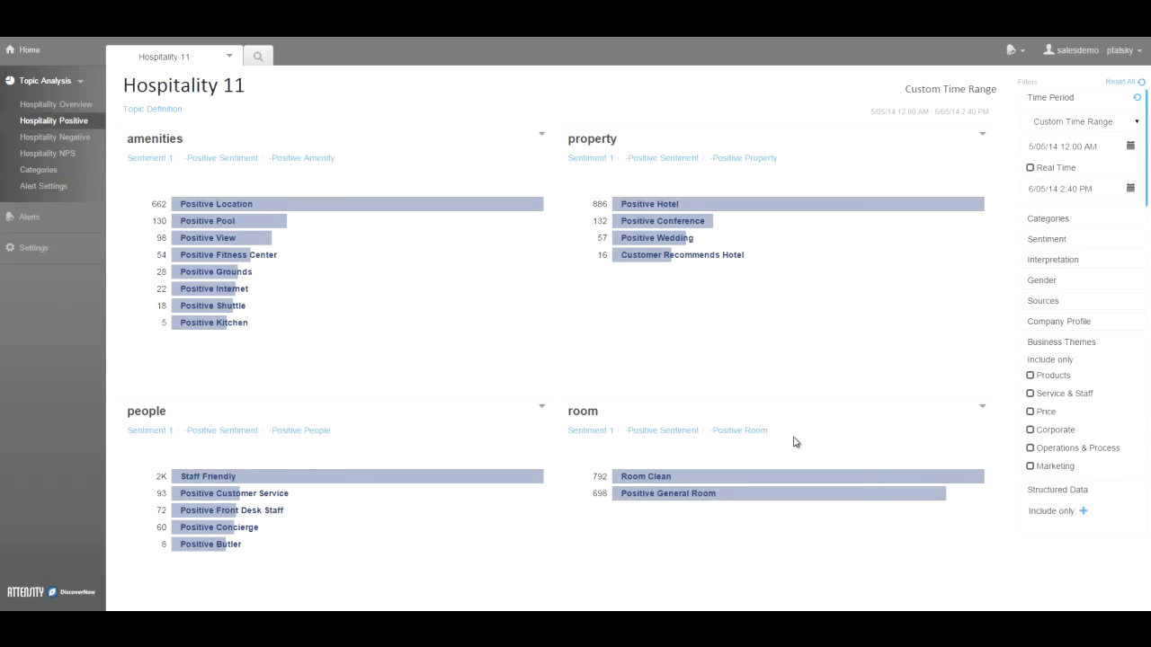
mouse_move(378, 117)
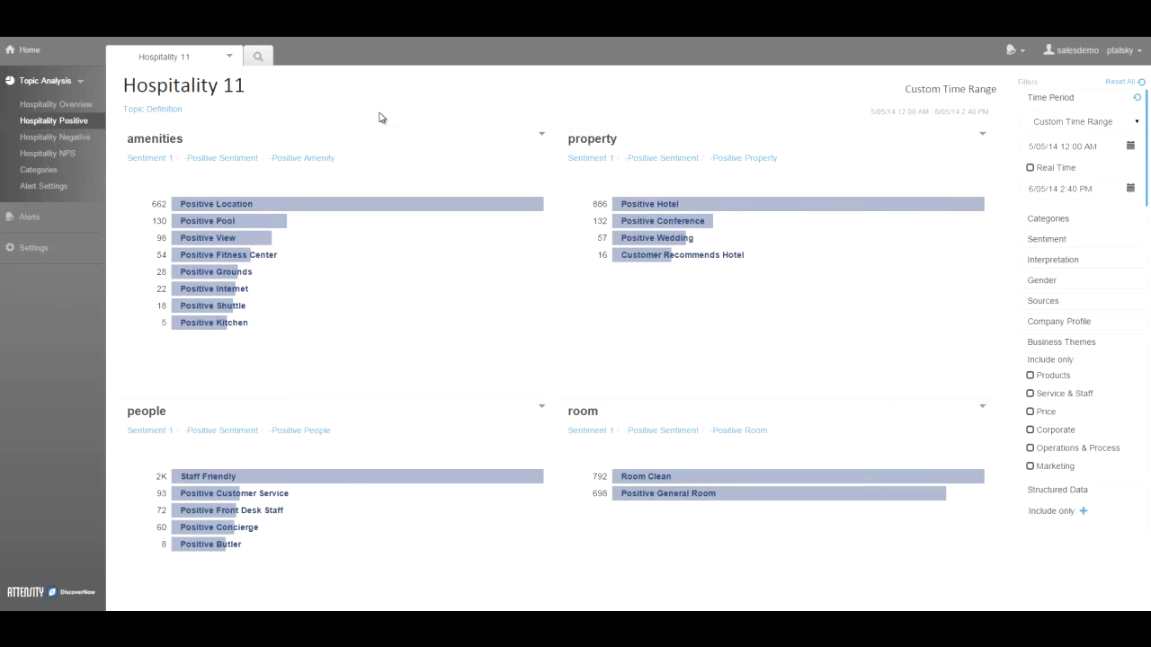
mouse_move(302, 121)
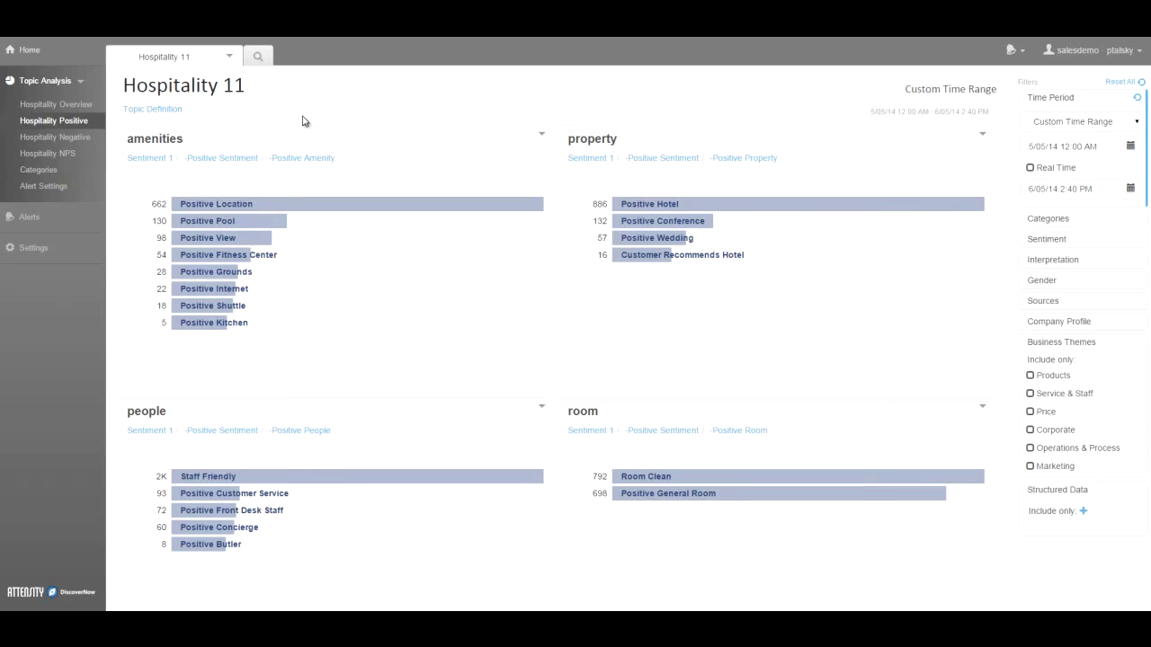
mouse_move(183, 428)
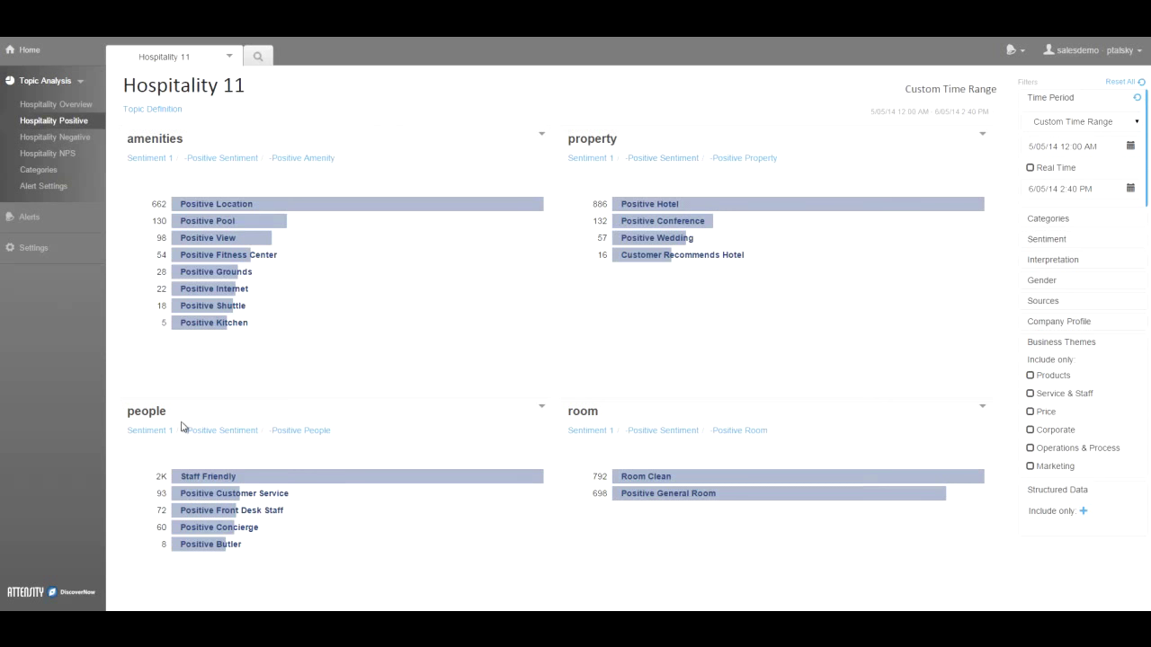
mouse_move(553, 410)
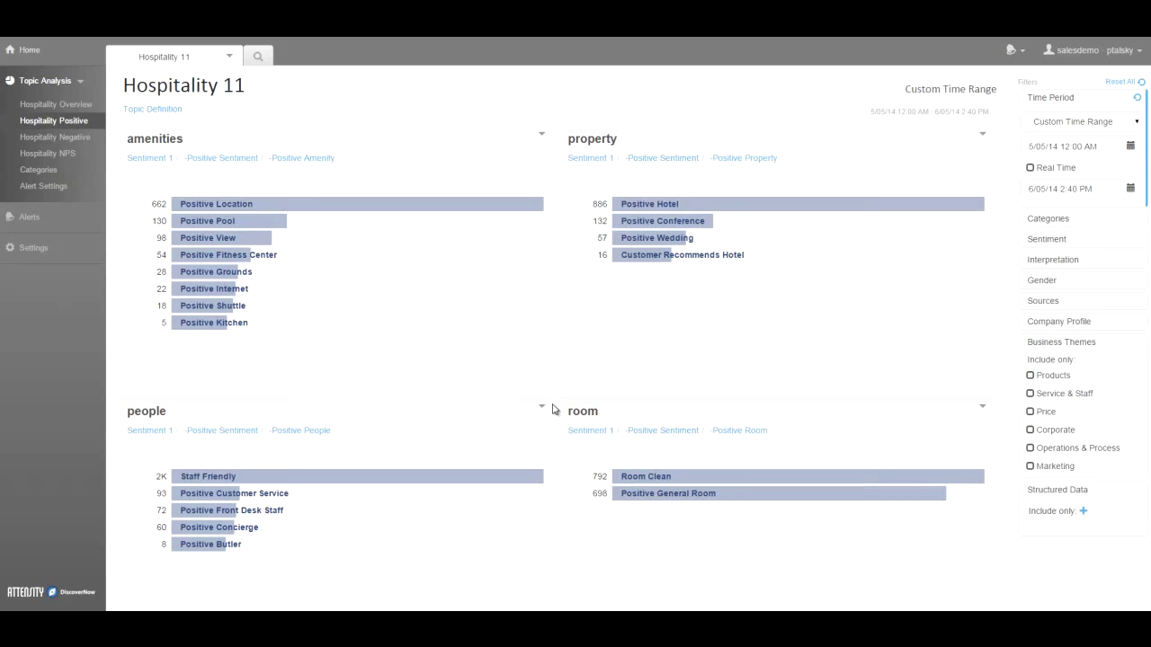
mouse_move(54, 137)
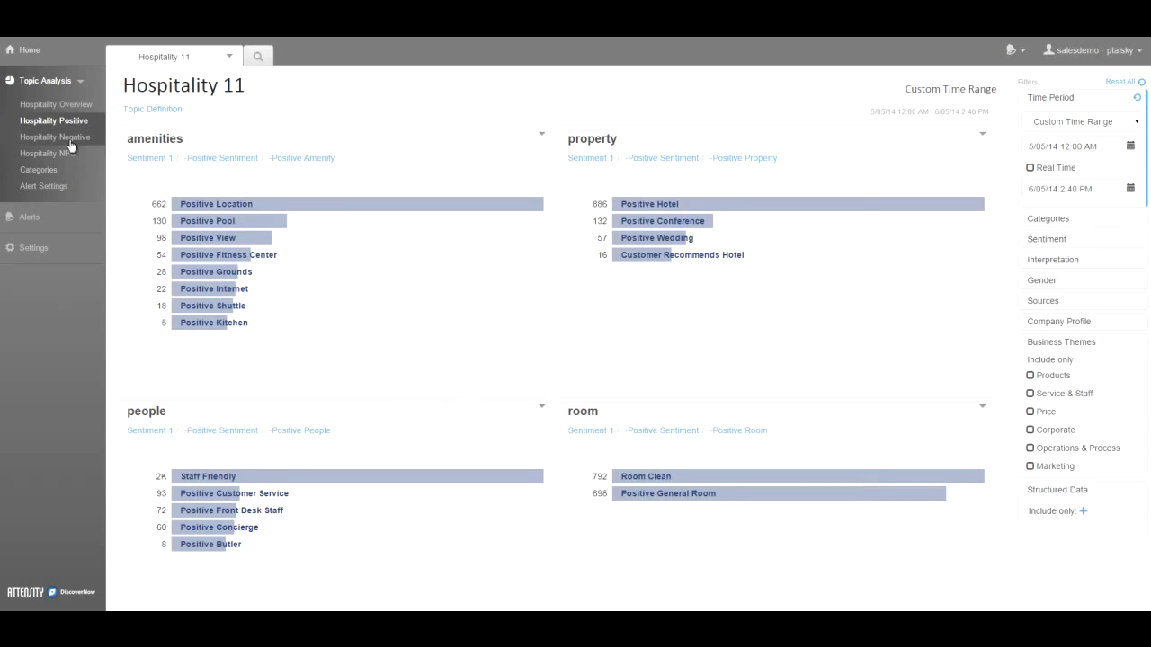
Switch to the Hospitality Negative dashboard from the Topic Analysis sidebar.
left_click(54, 137)
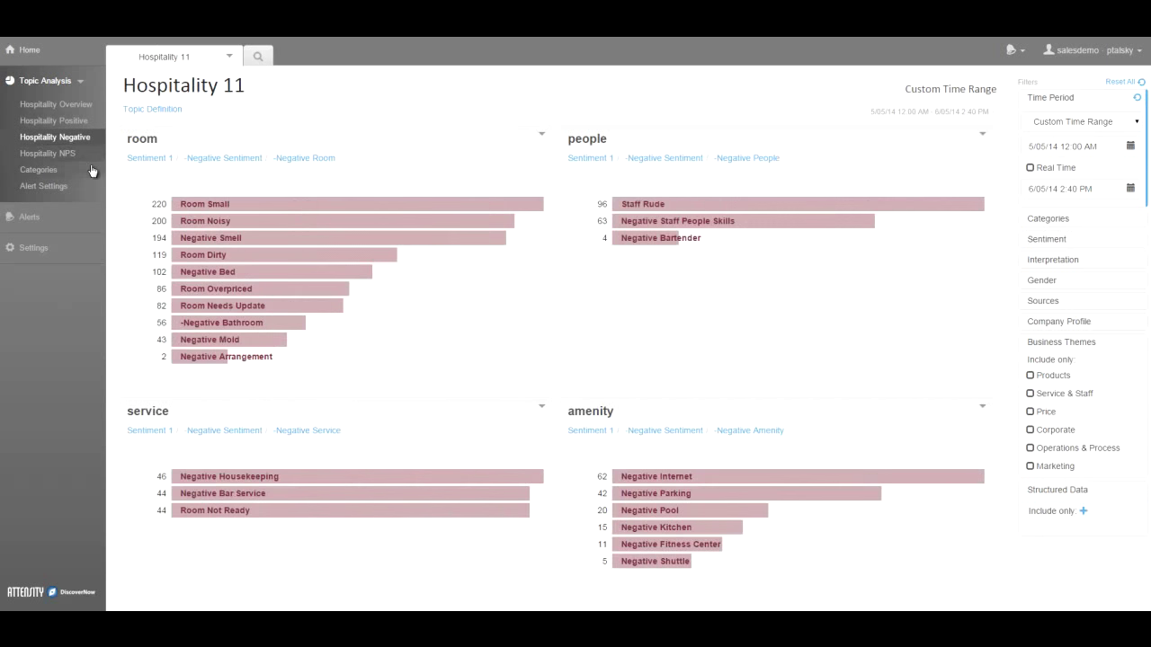
mouse_move(699, 392)
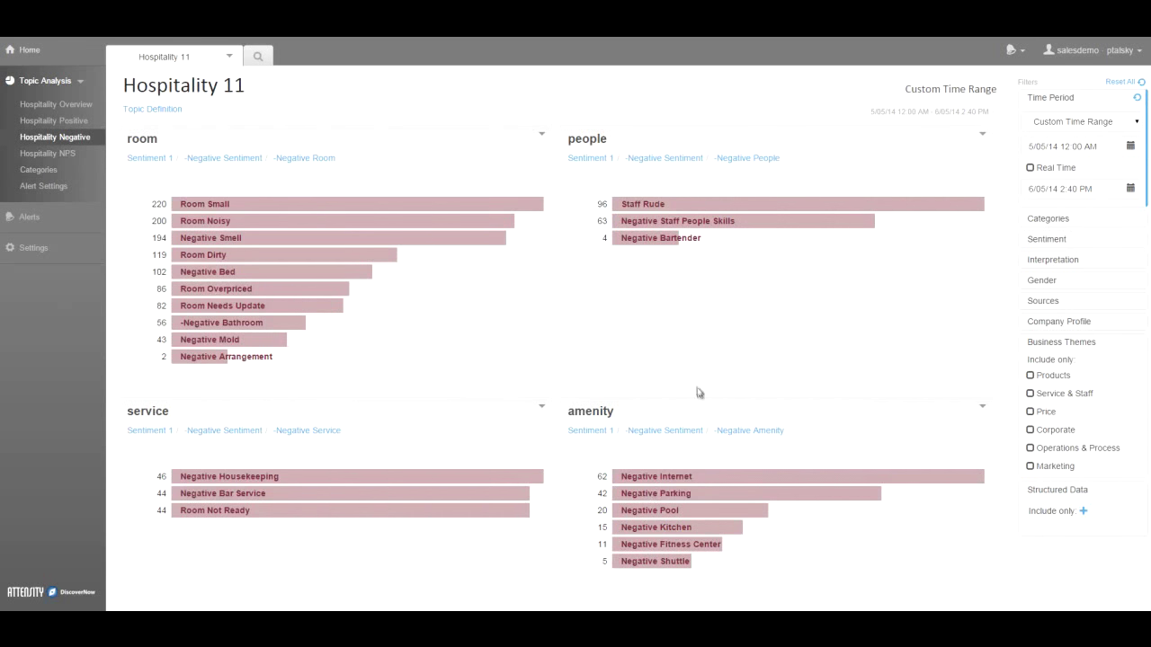
mouse_move(673, 392)
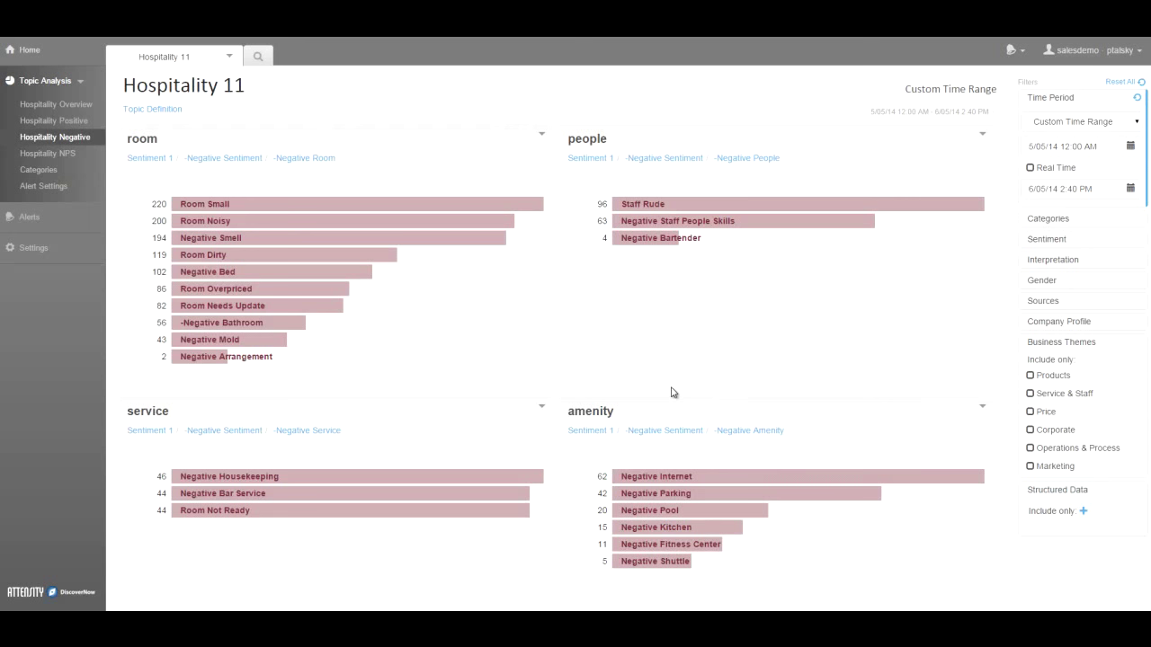
mouse_move(679, 351)
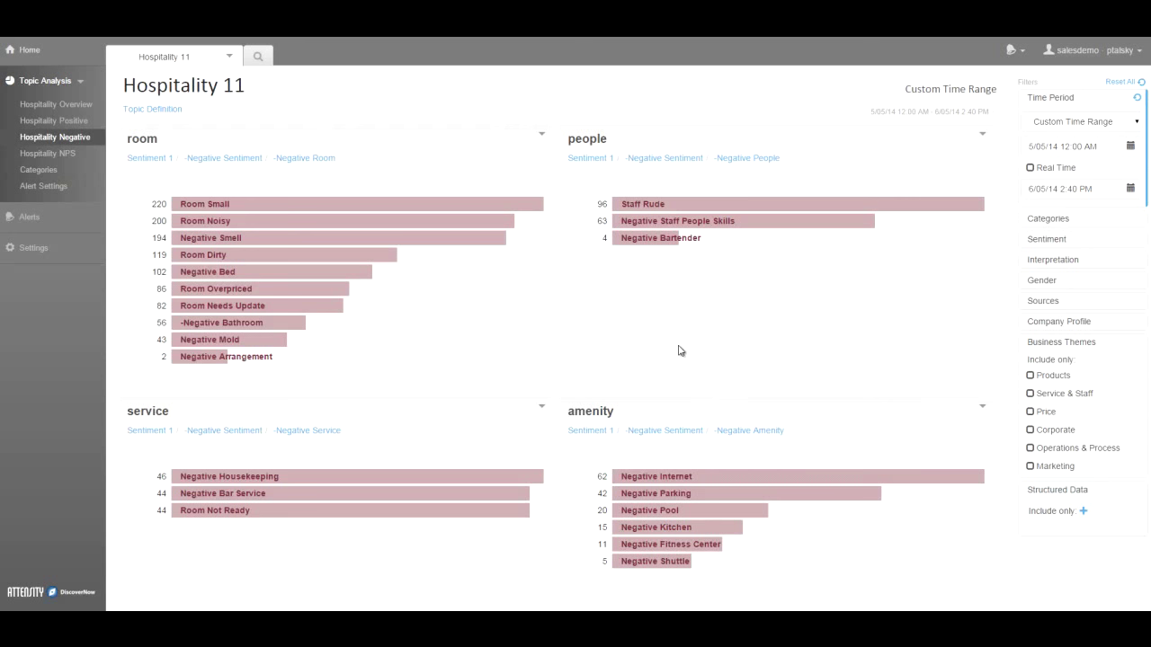
mouse_move(705, 284)
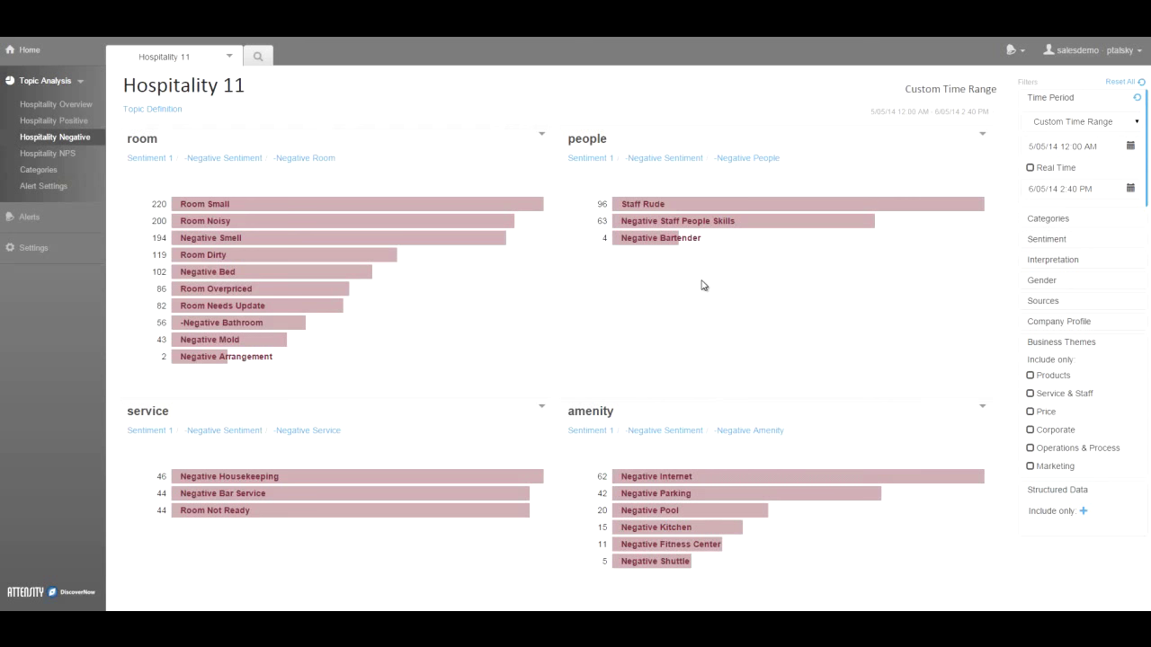
mouse_move(761, 269)
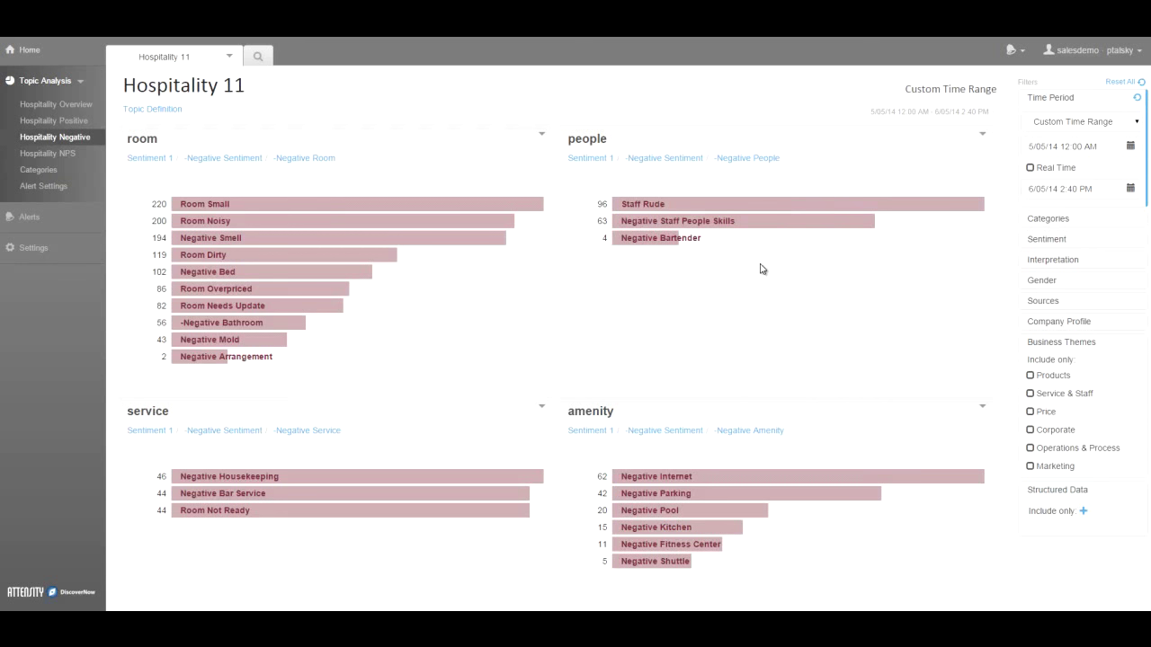
left_click(46, 152)
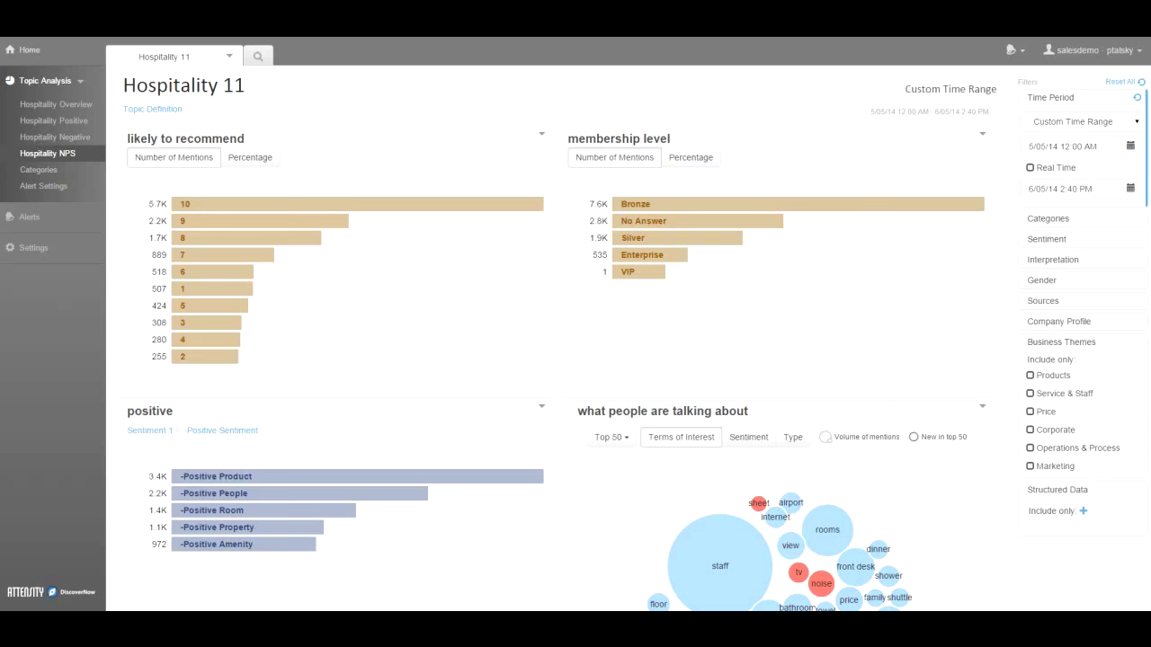
mouse_move(214, 211)
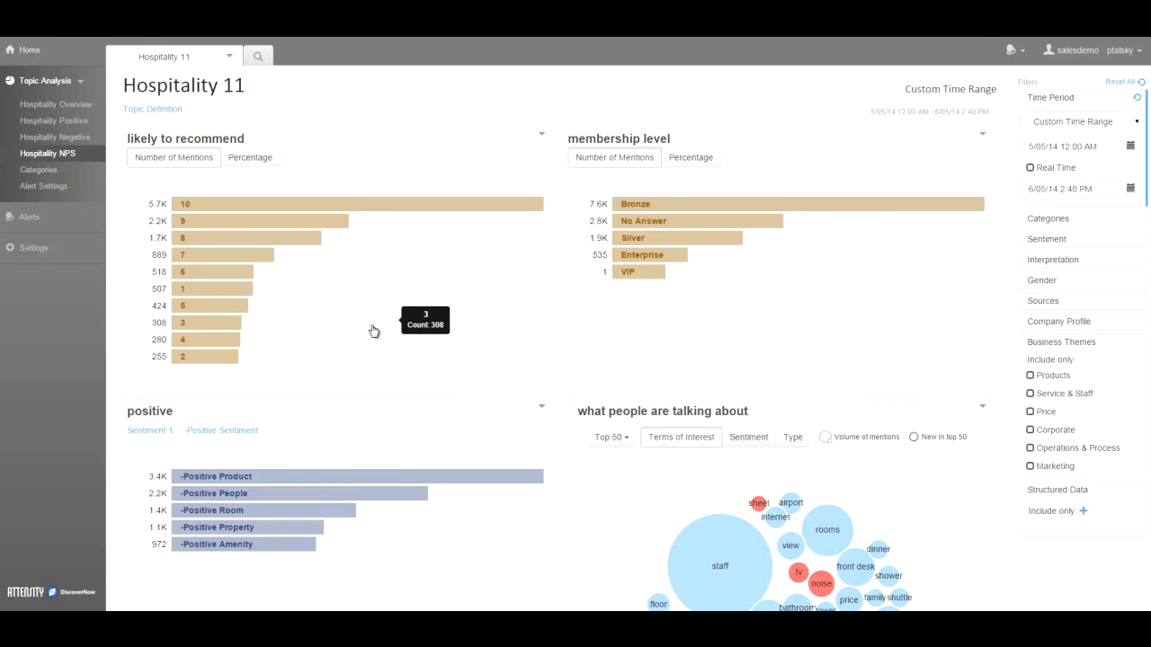
mouse_move(366, 94)
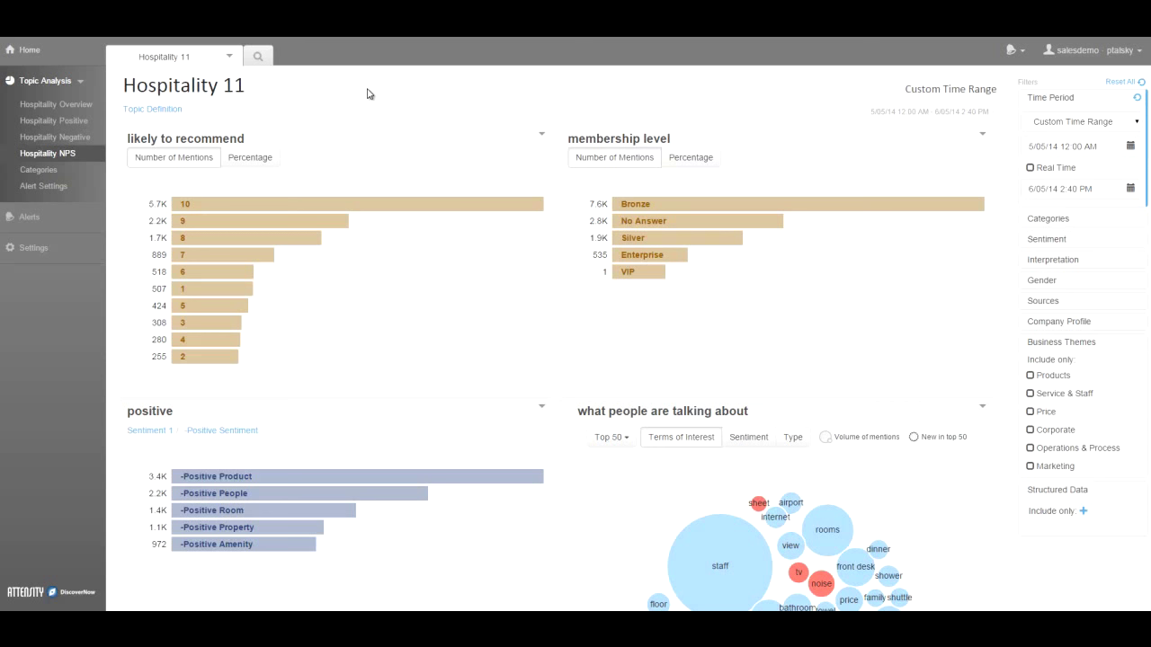
mouse_move(379, 94)
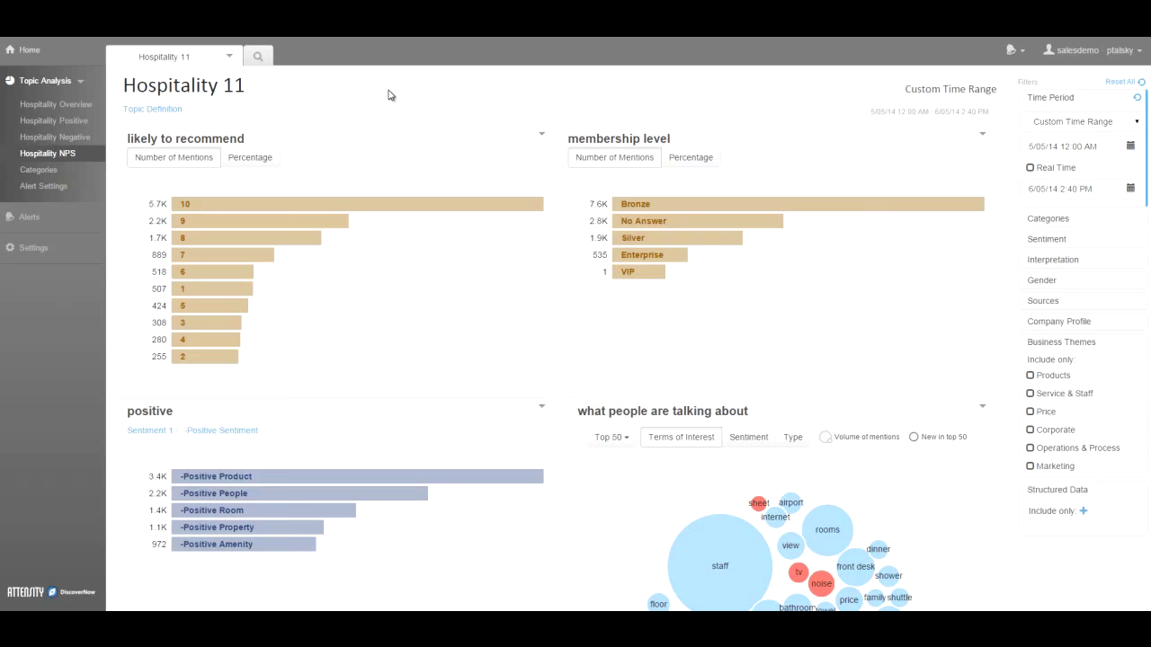
mouse_move(366, 113)
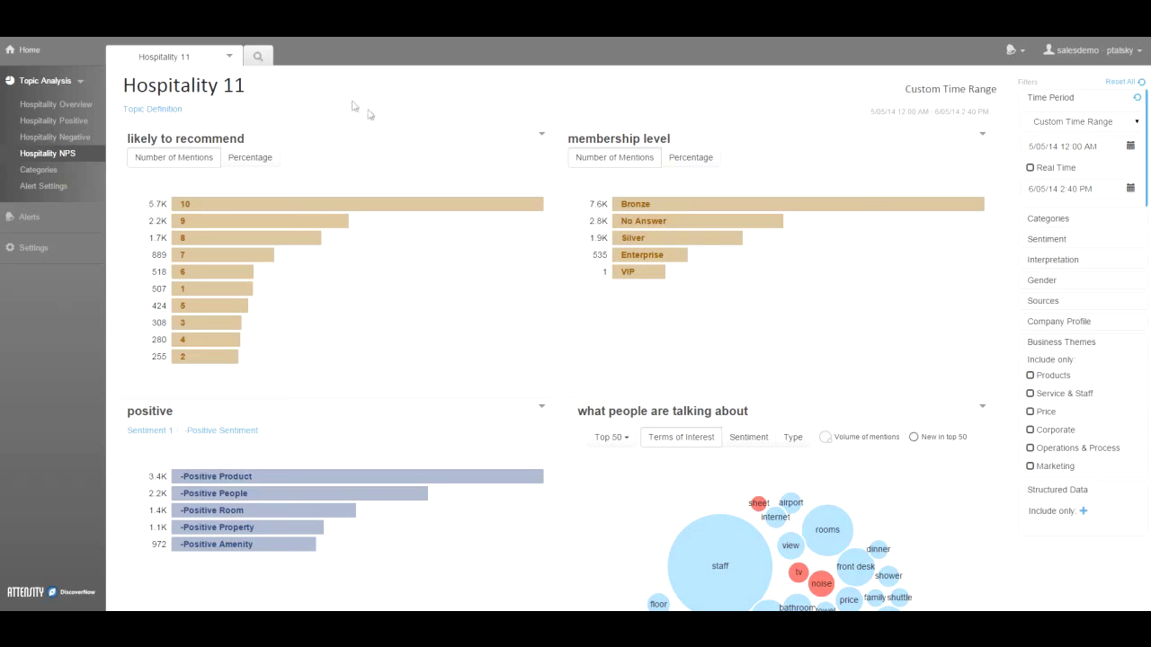
mouse_move(406, 288)
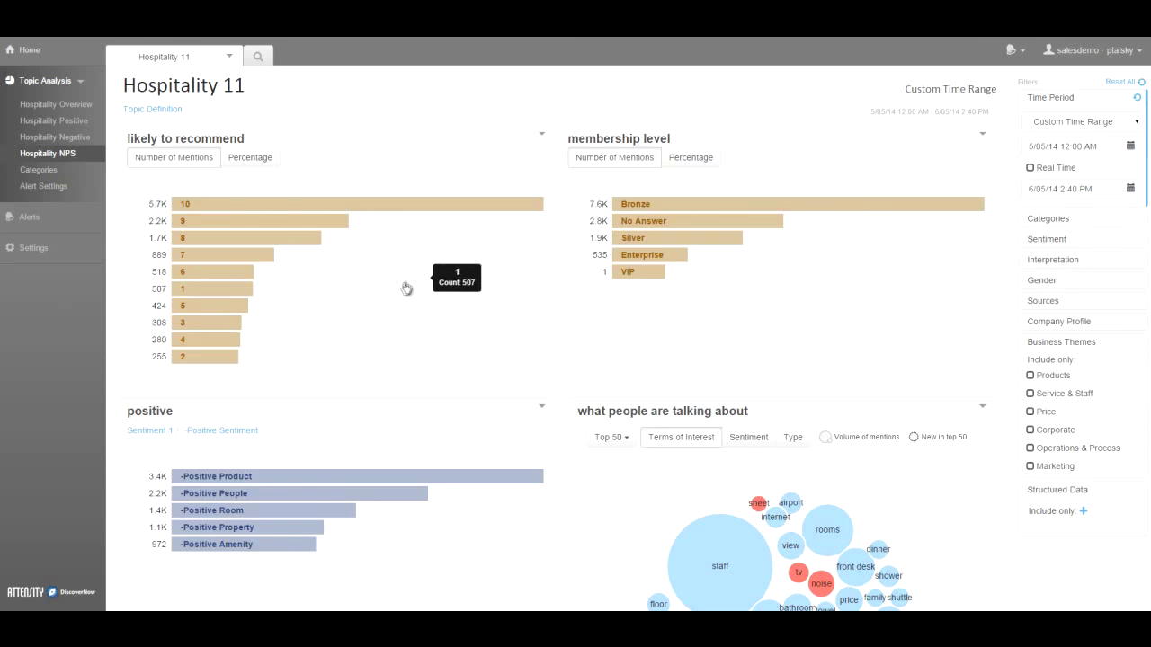
mouse_move(1082, 510)
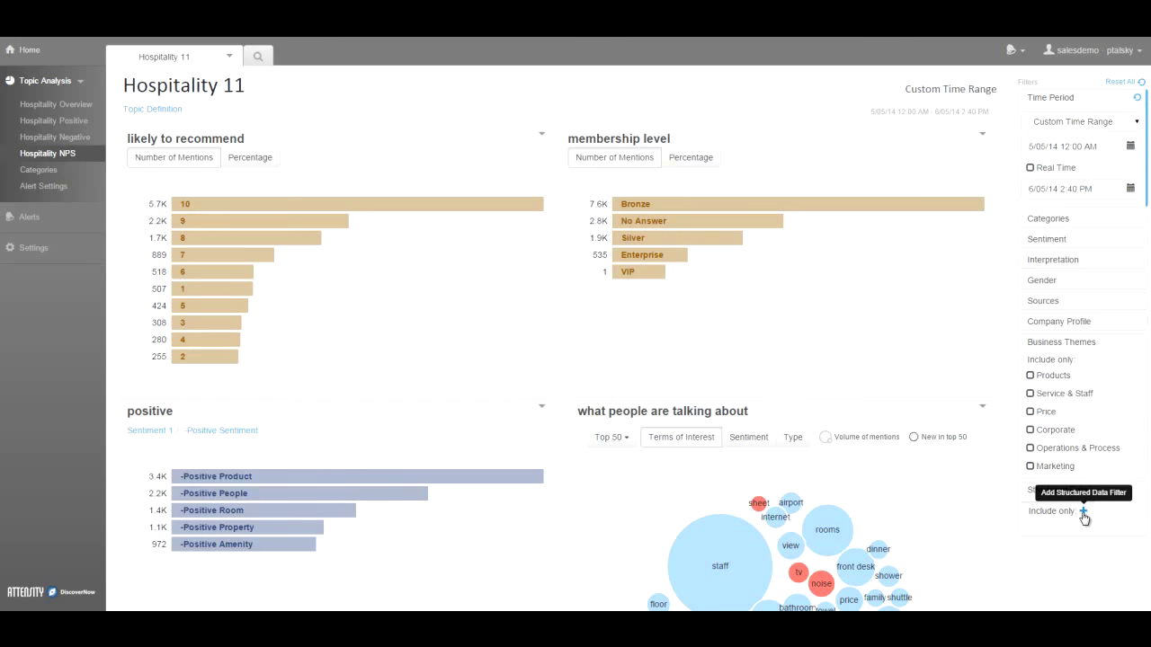
Add a structured data filter Likely To Recommend ≤ 6 and review the narrowed NPS dashboard.
left_click(1082, 510)
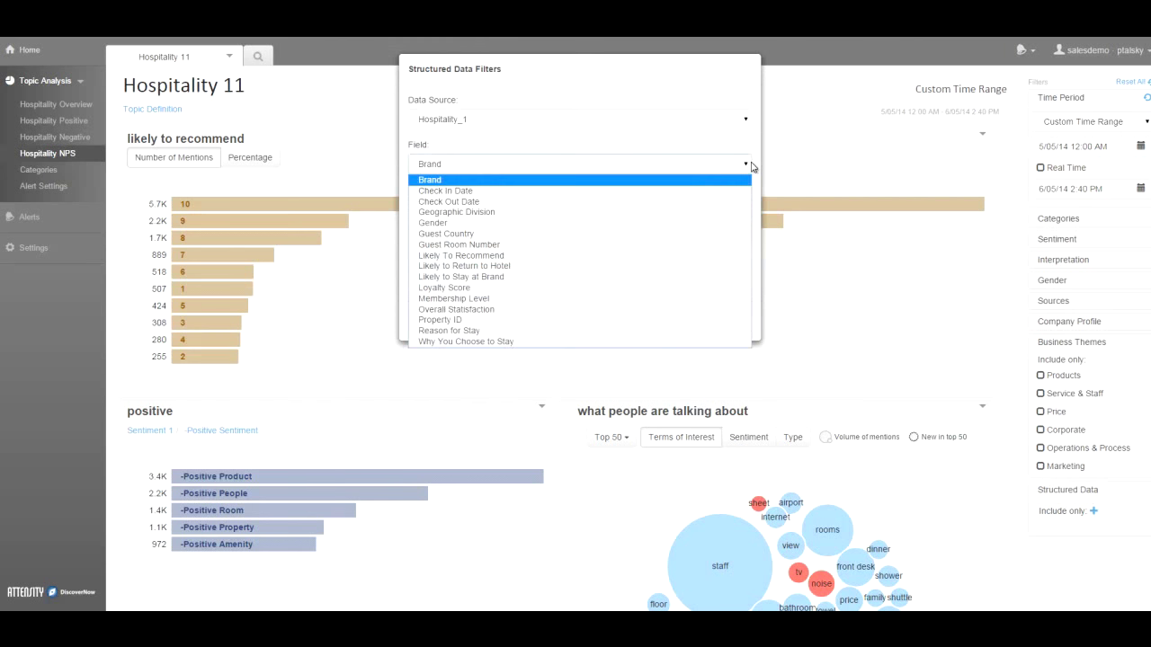
left_click(460, 255)
type("6")
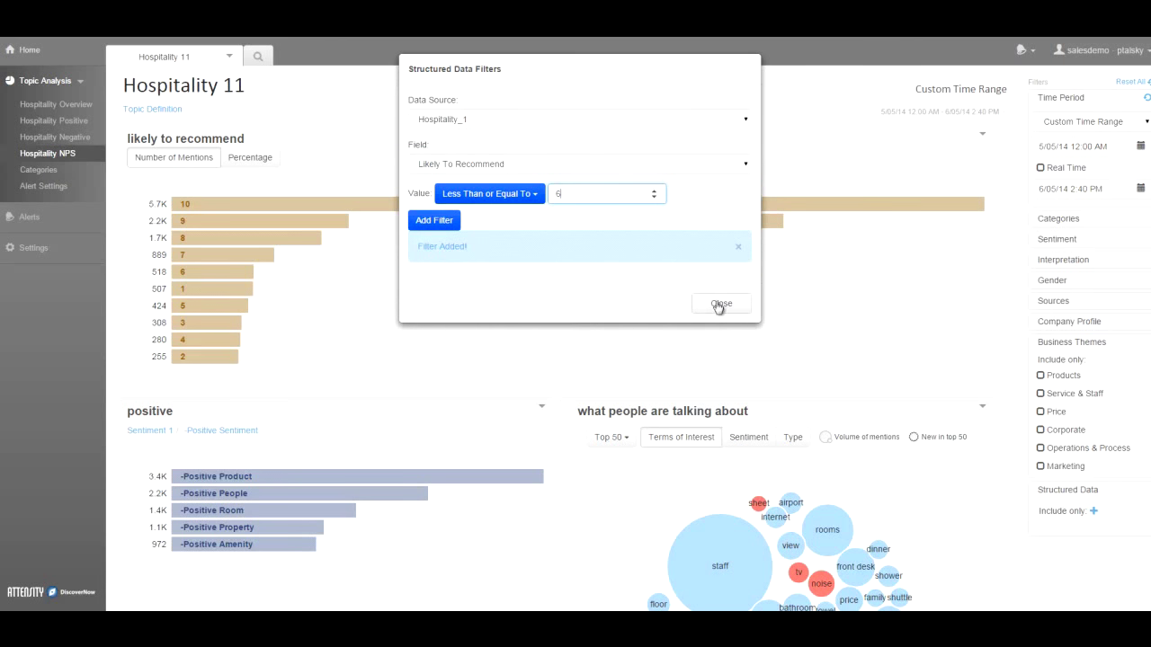
left_click(433, 219)
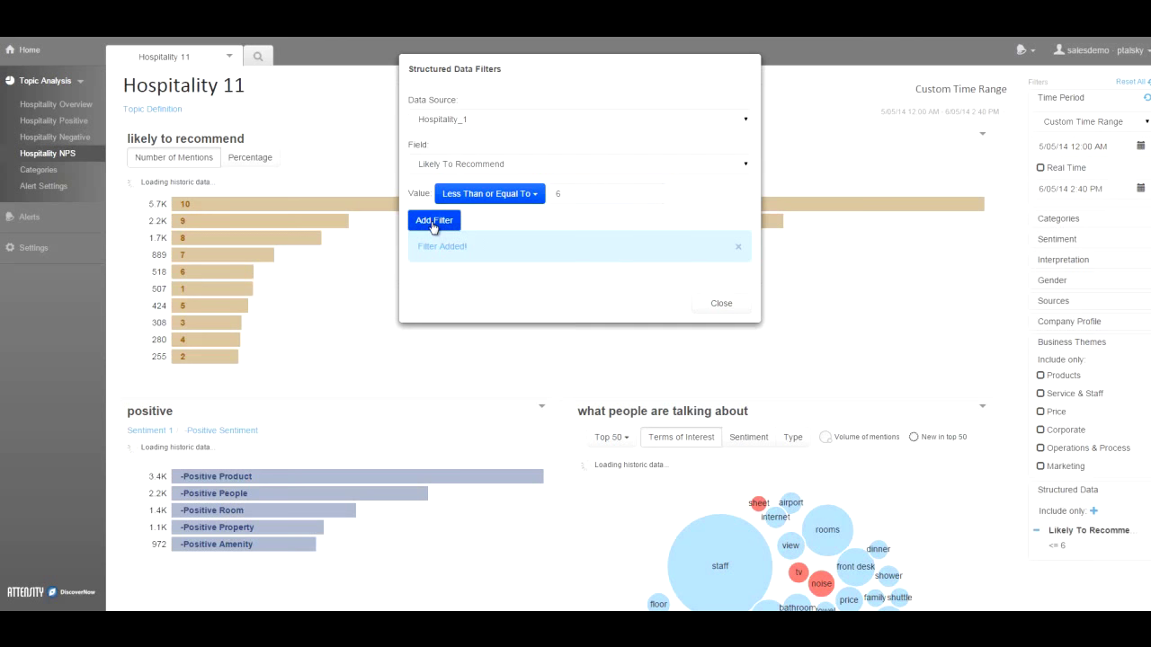
left_click(435, 220)
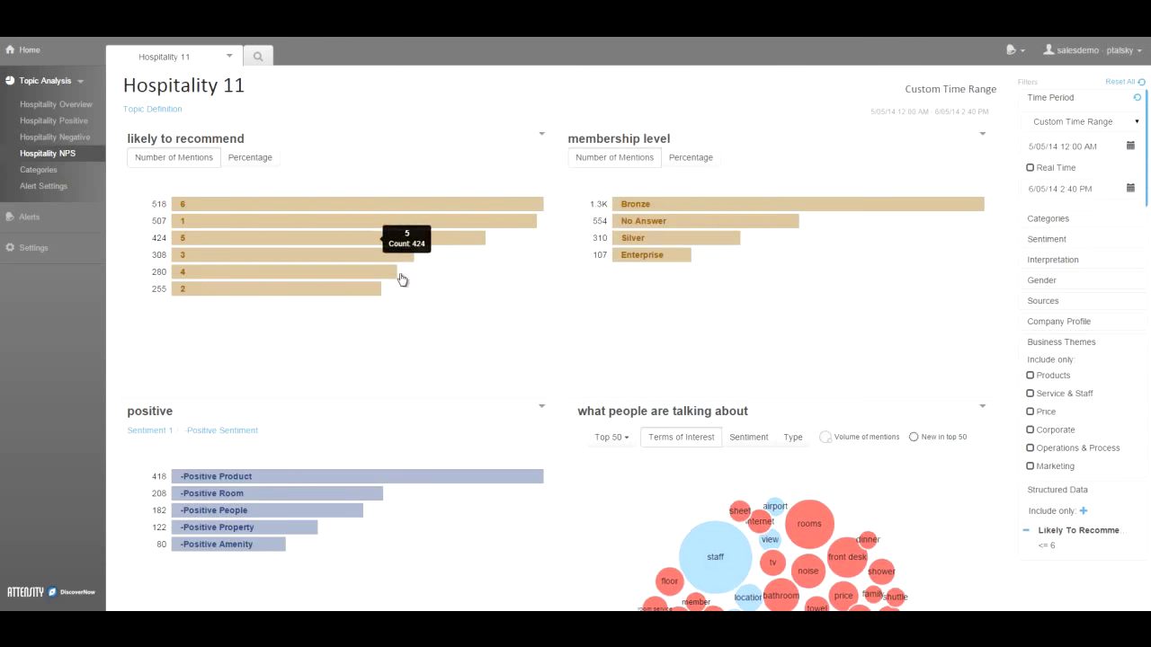
mouse_move(494, 285)
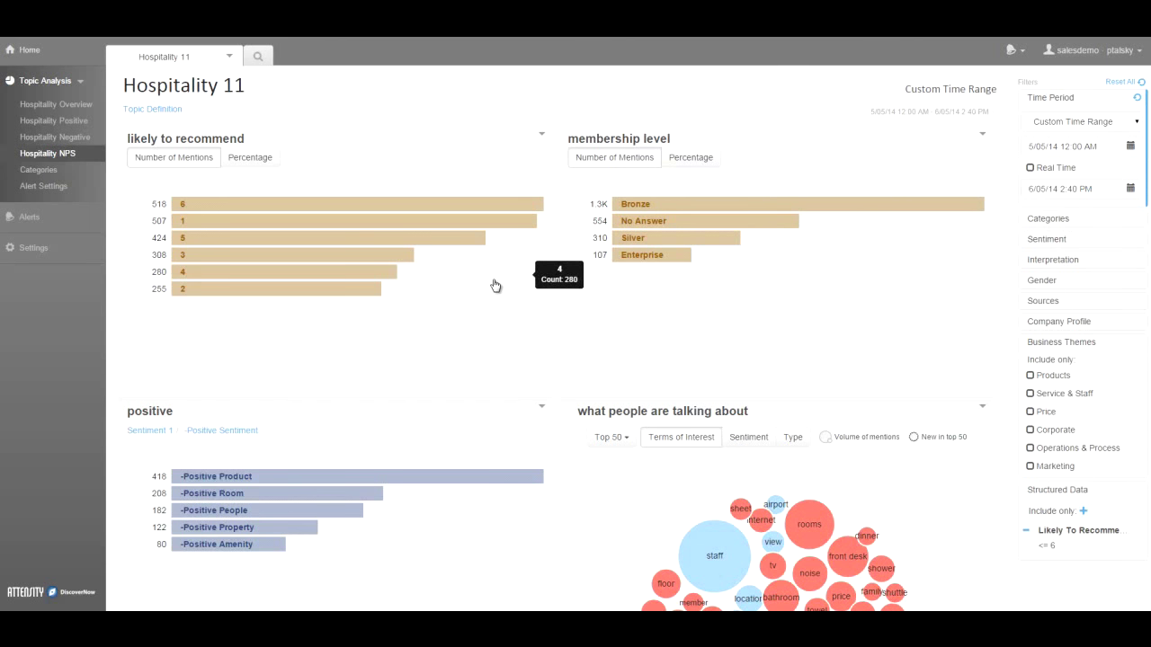
scroll("down", 3)
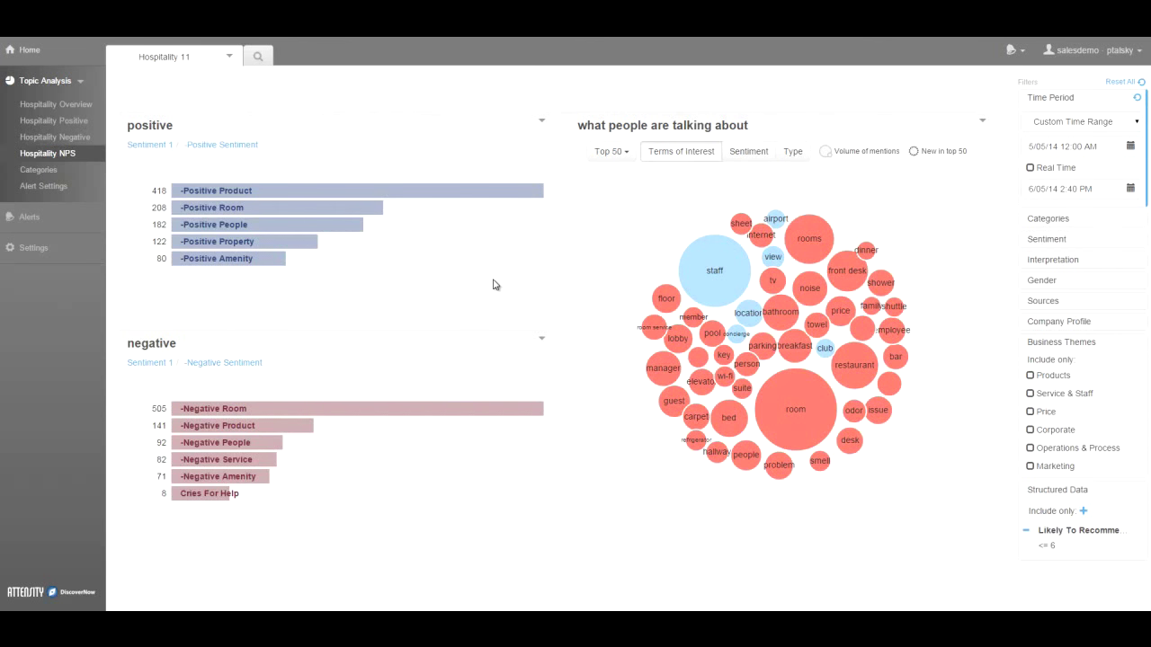
mouse_move(518, 546)
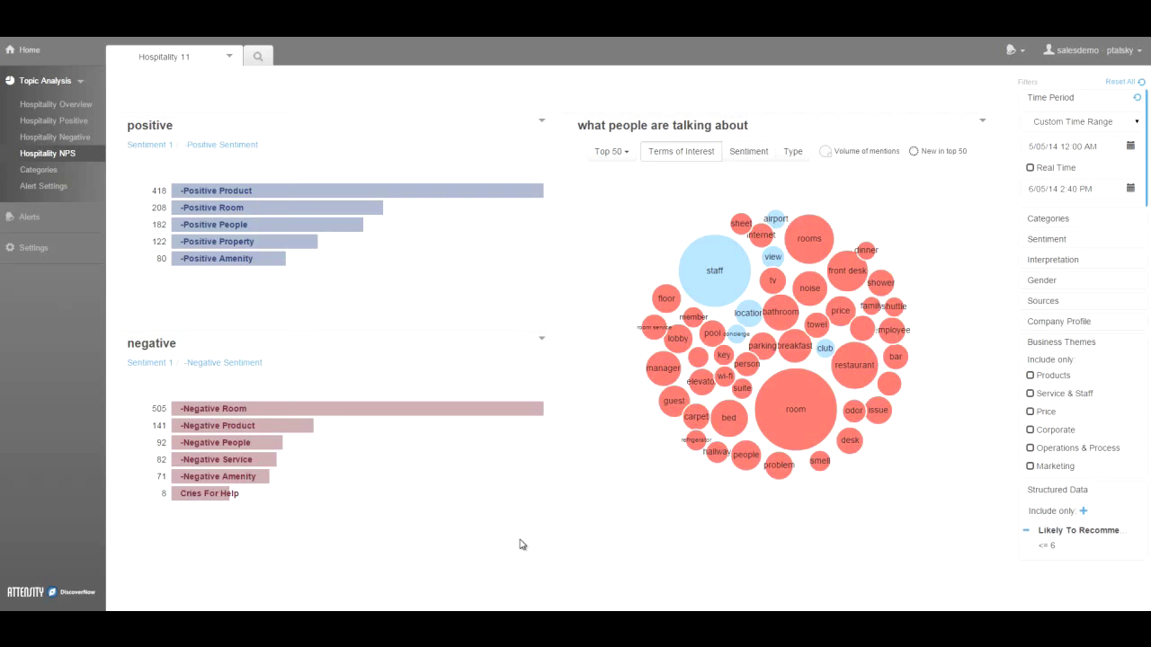
mouse_move(532, 482)
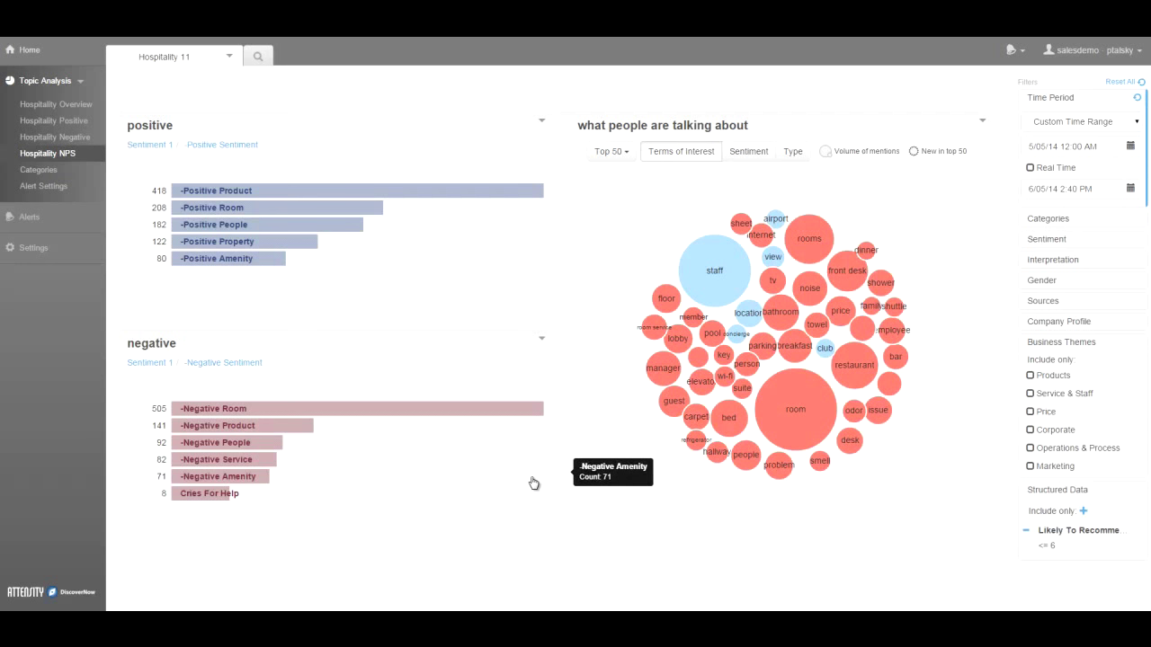
mouse_move(503, 461)
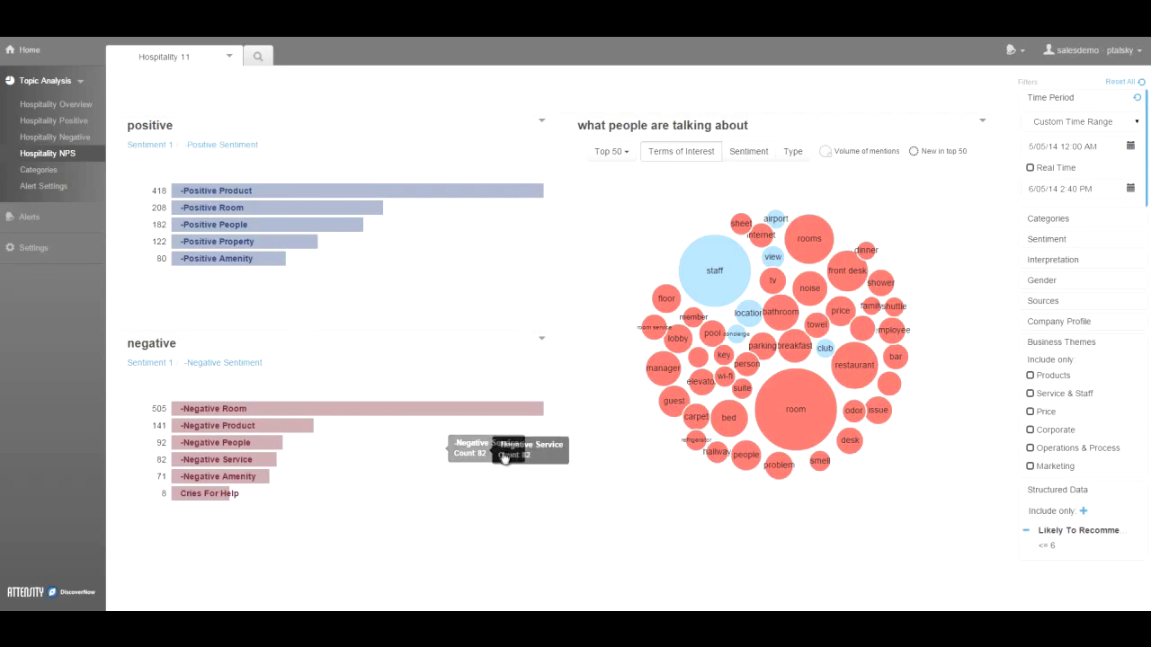
mouse_move(532, 442)
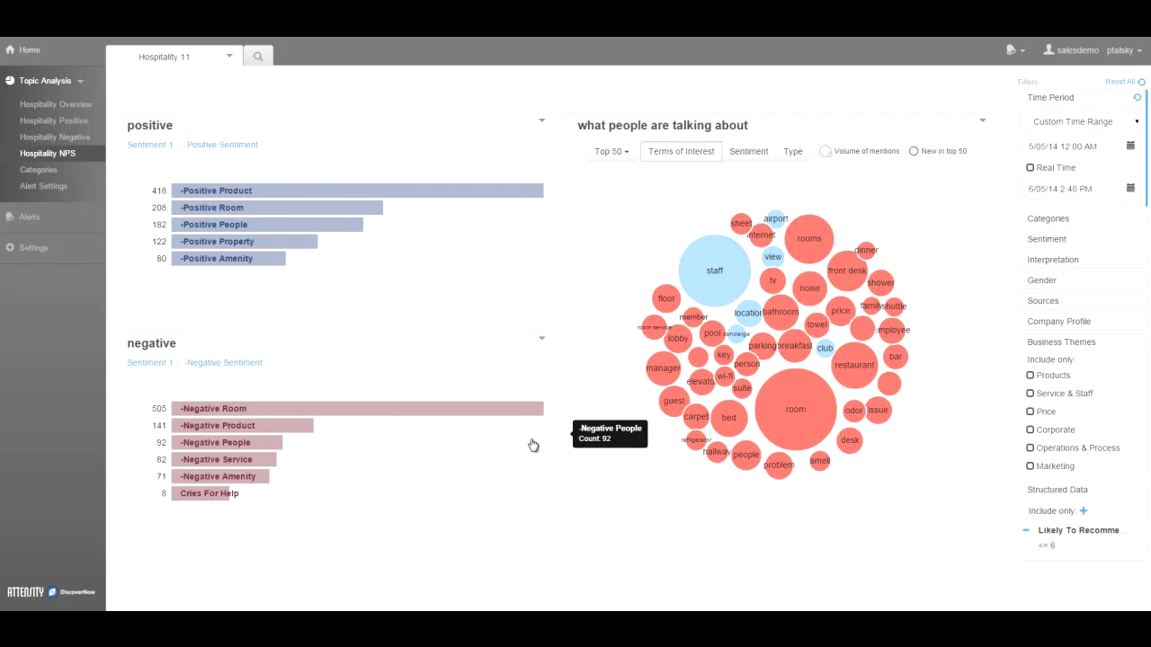
mouse_move(417, 447)
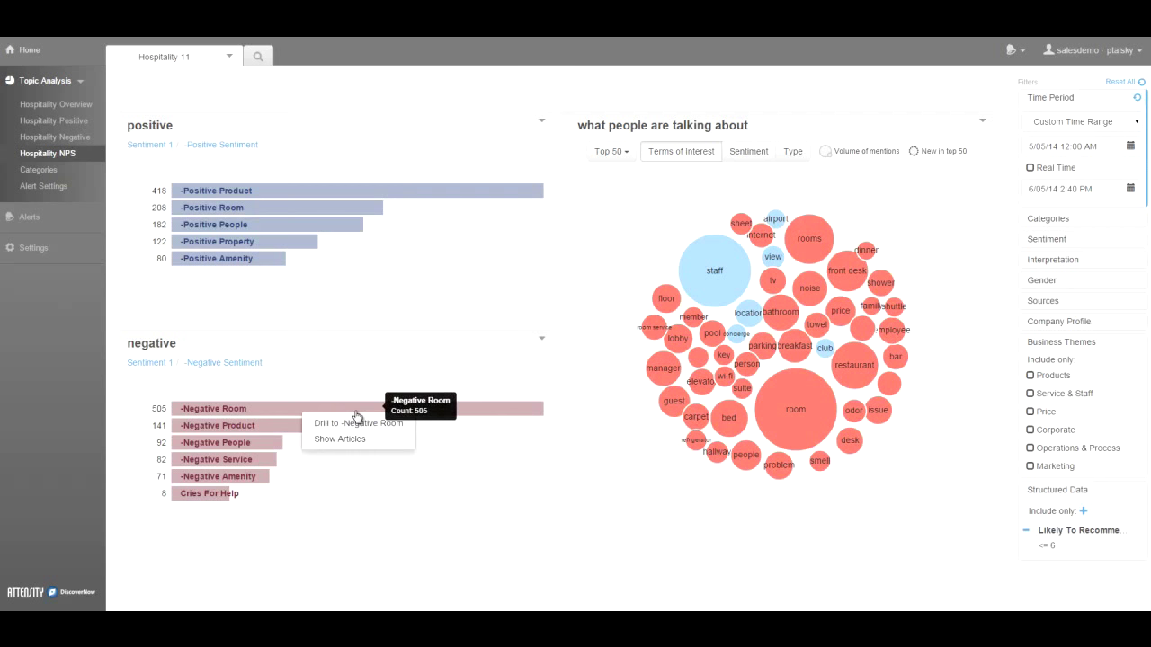
Drill the -Negative Room bar into subtopics like Room Small, Negative Smell and Room Dirty.
left_click(356, 423)
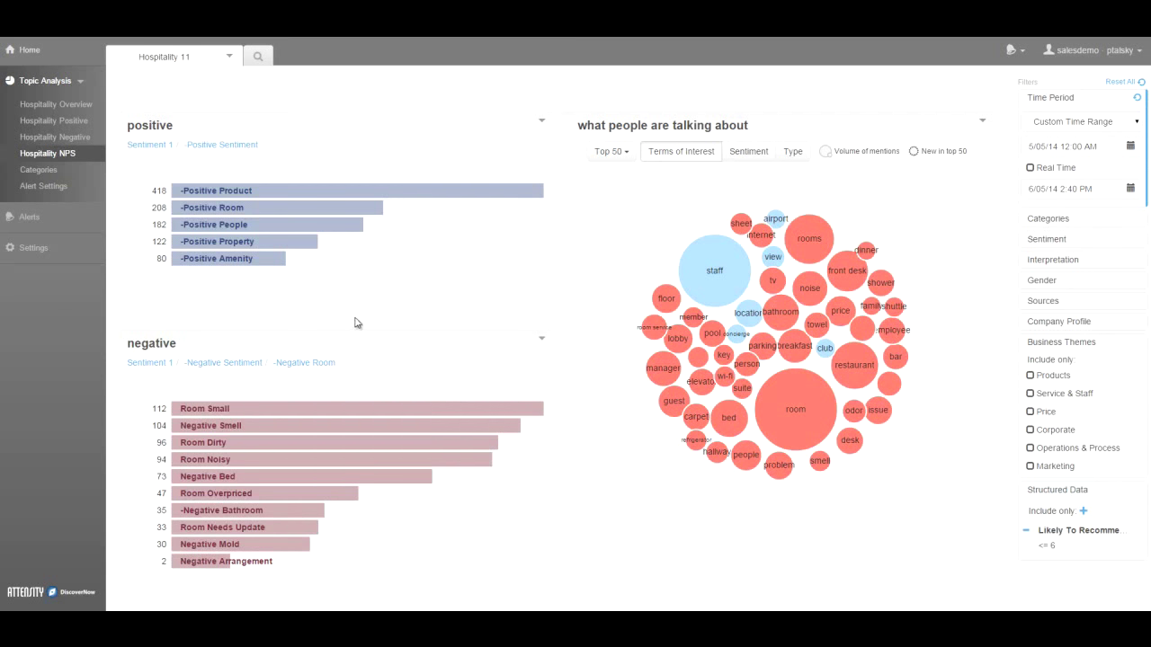
mouse_move(377, 320)
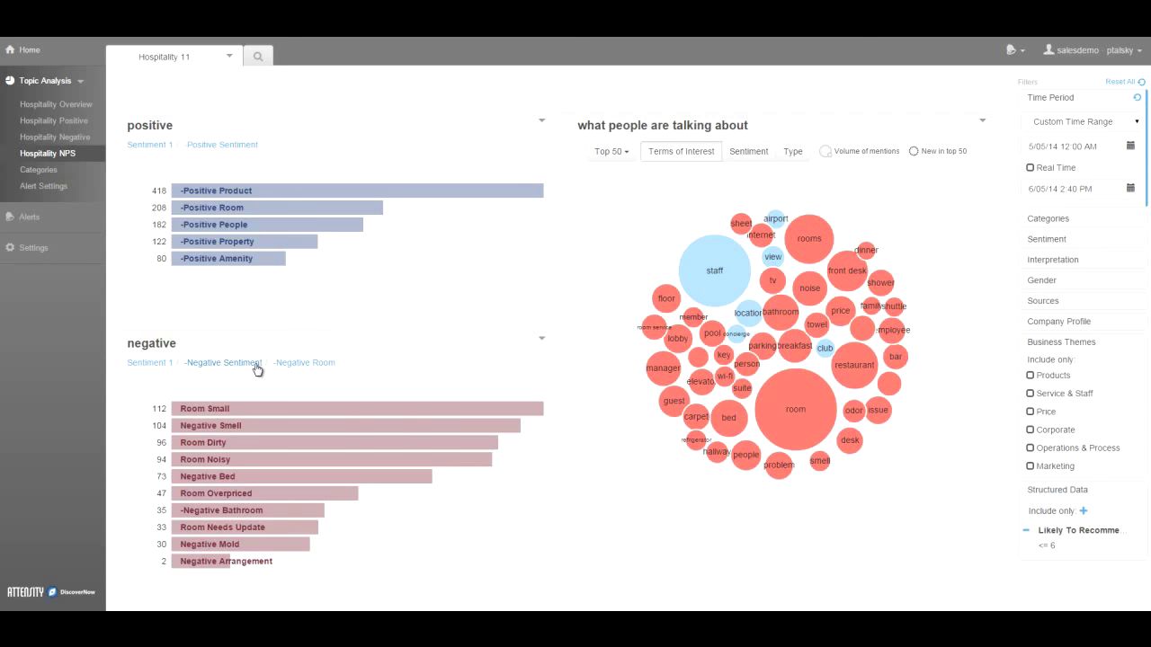
mouse_move(367, 433)
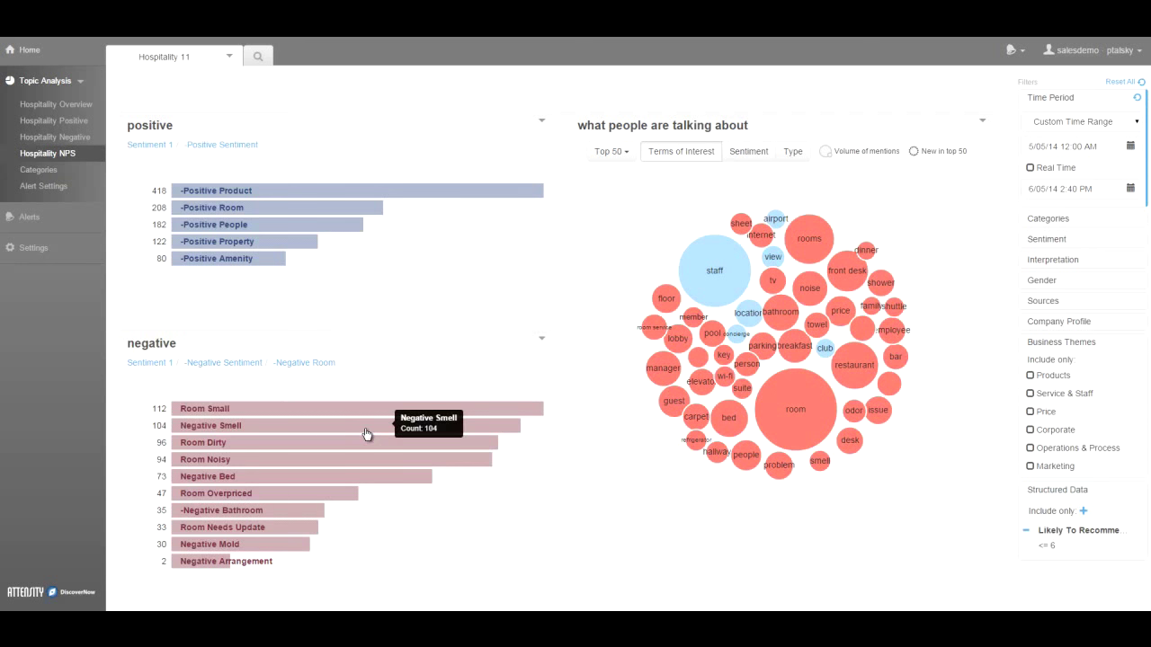
mouse_move(360, 448)
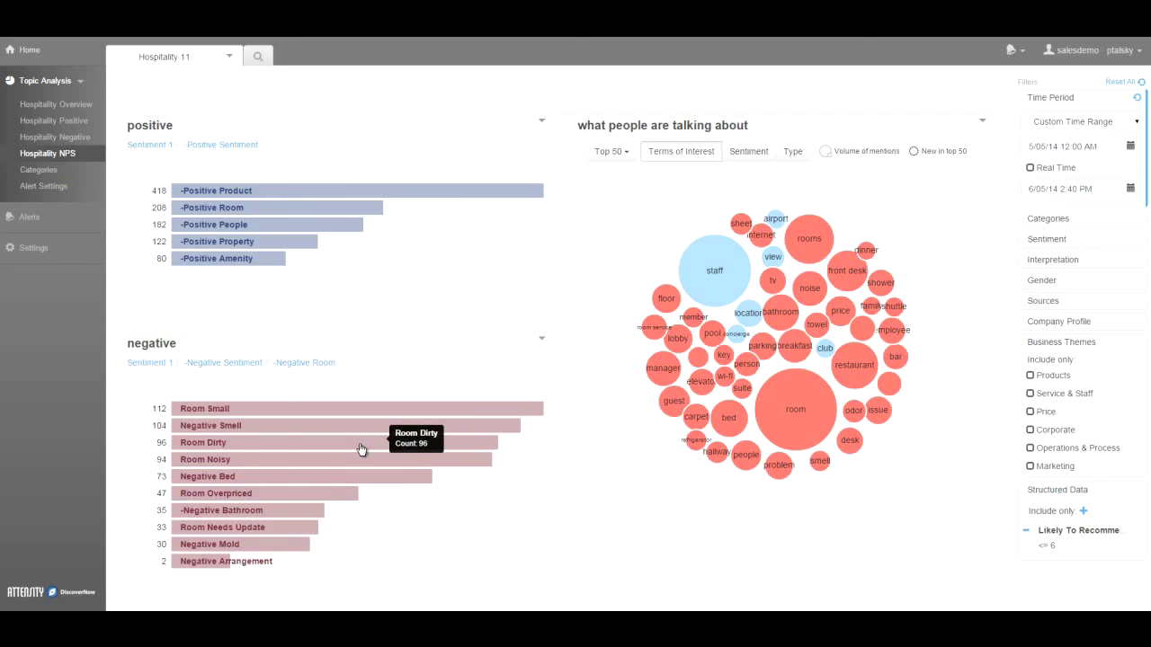
mouse_move(306, 548)
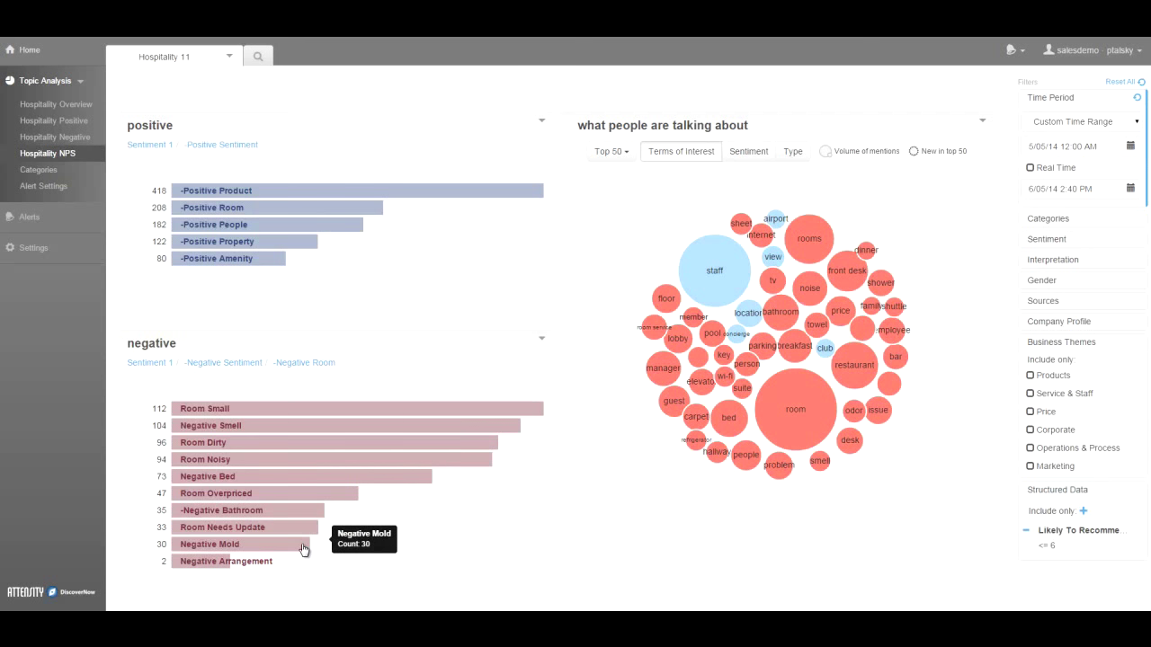
mouse_move(446, 525)
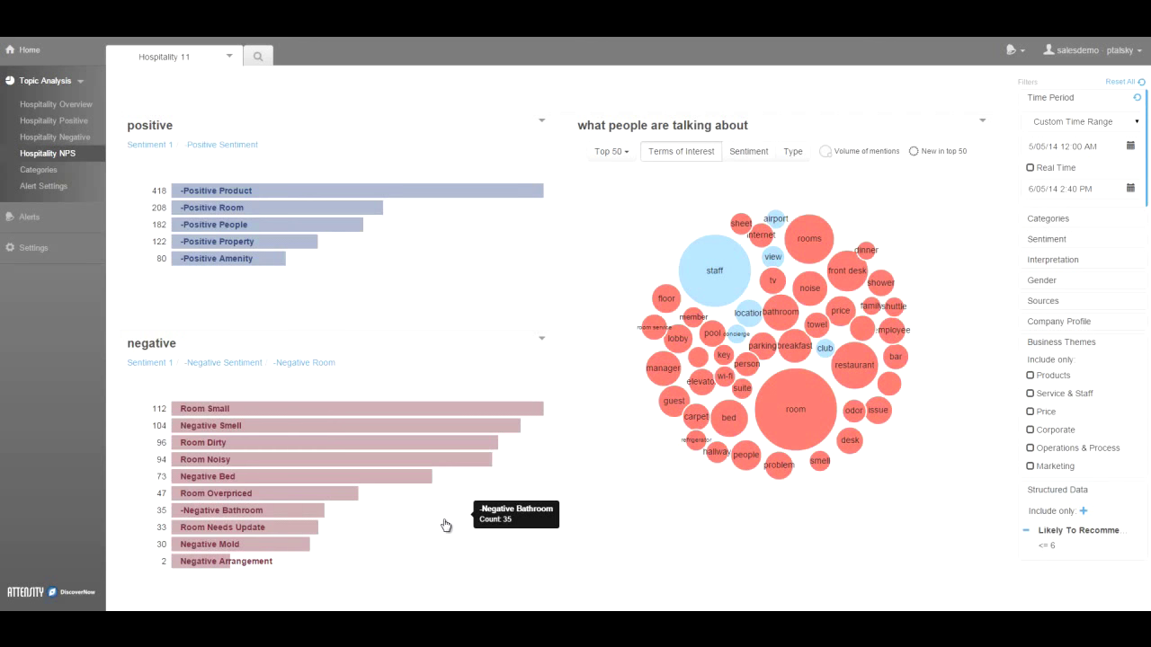
mouse_move(416, 540)
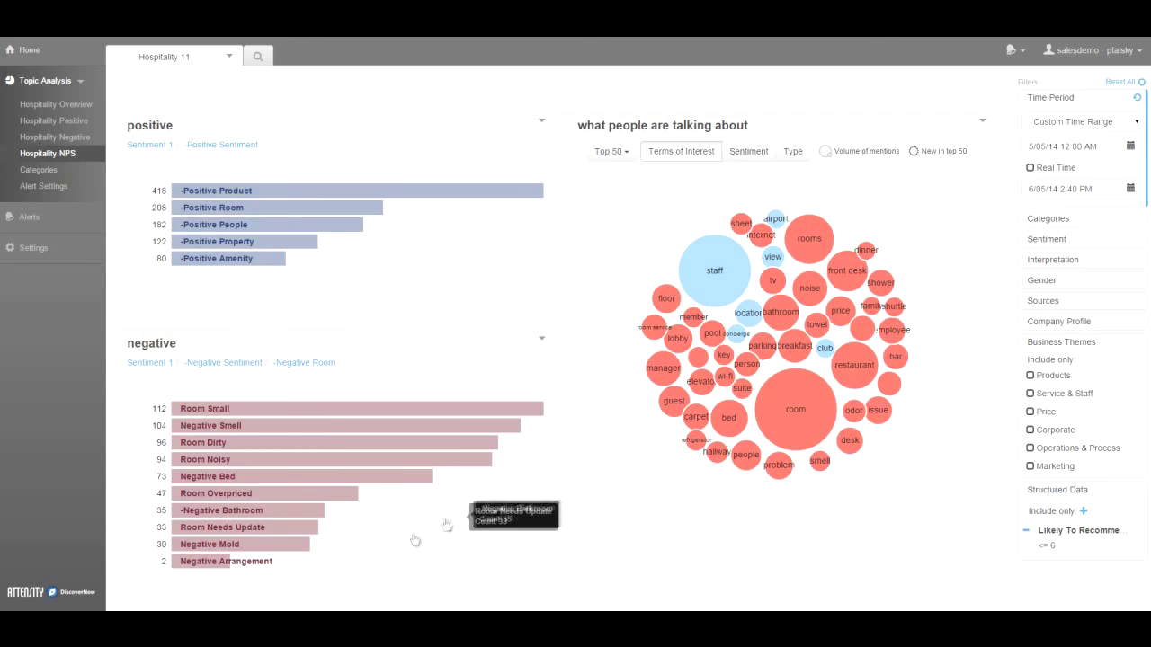
Show the Categories editor, list the first discovered category's matching reviews and select them all.
left_click(39, 169)
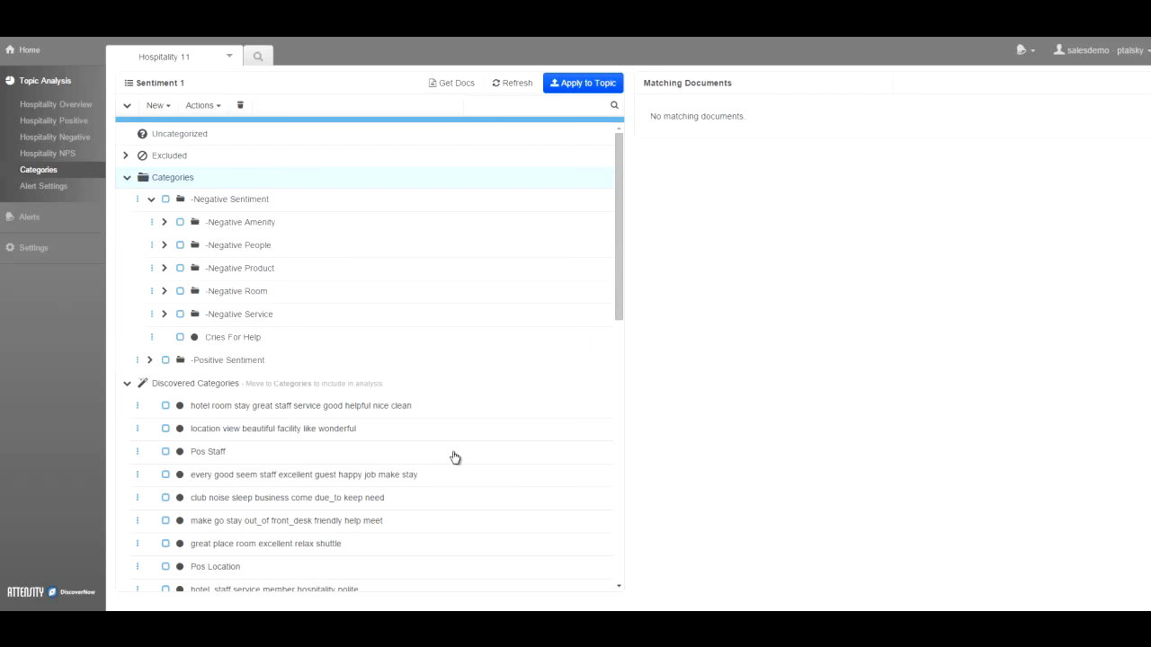
mouse_move(262, 306)
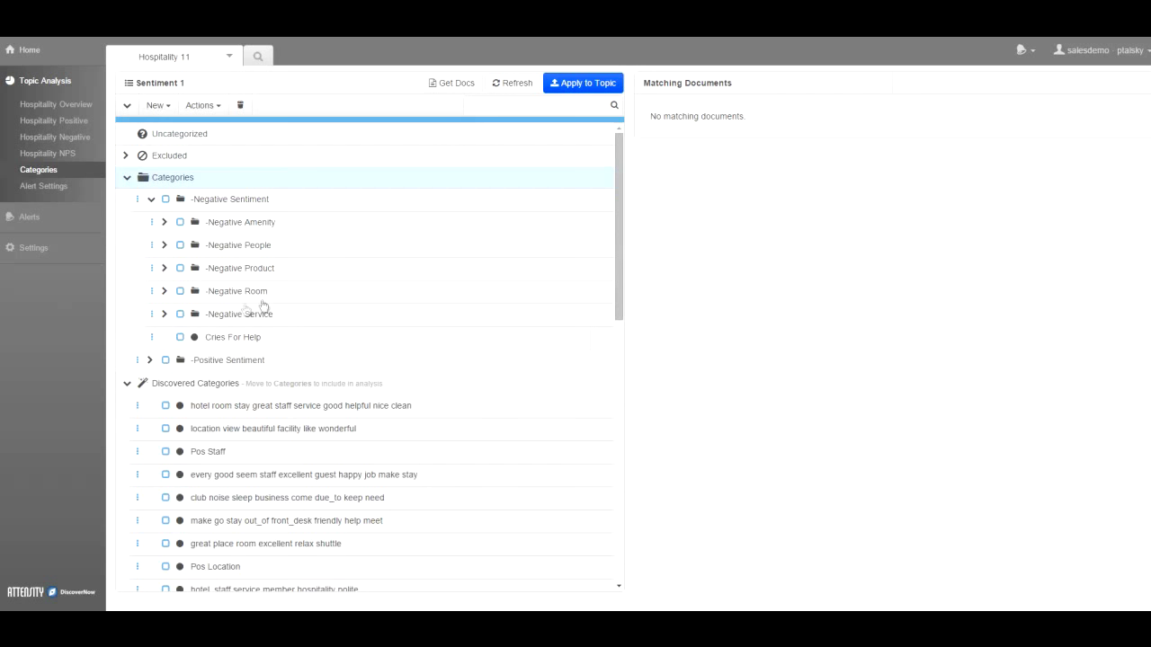
mouse_move(448, 503)
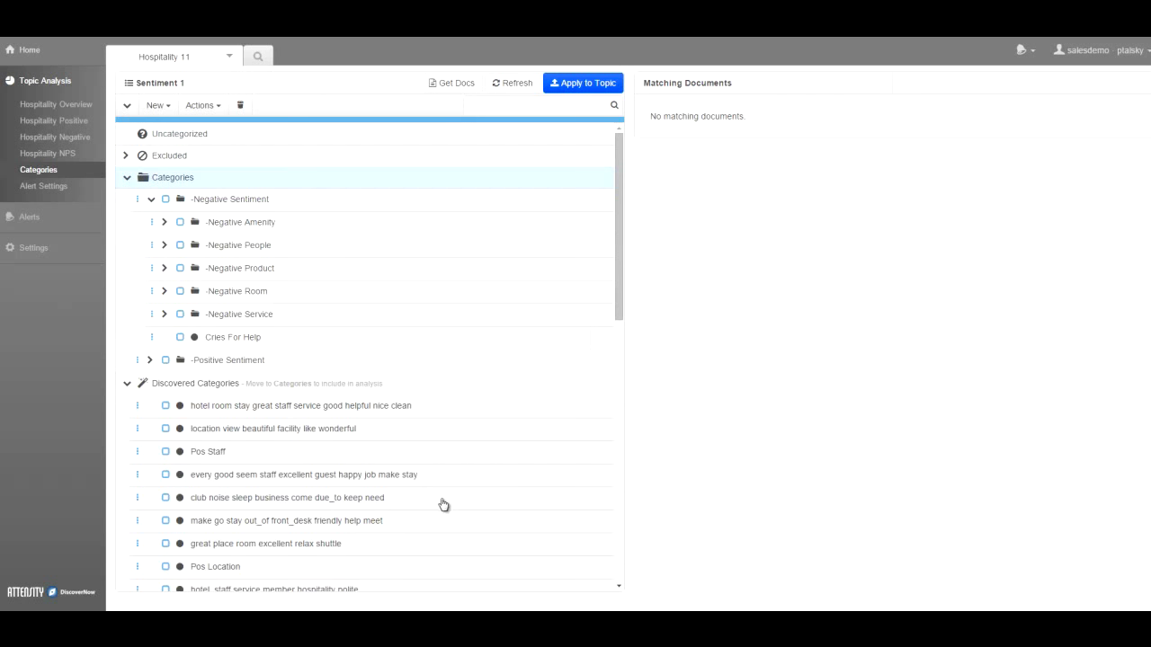
mouse_move(148, 476)
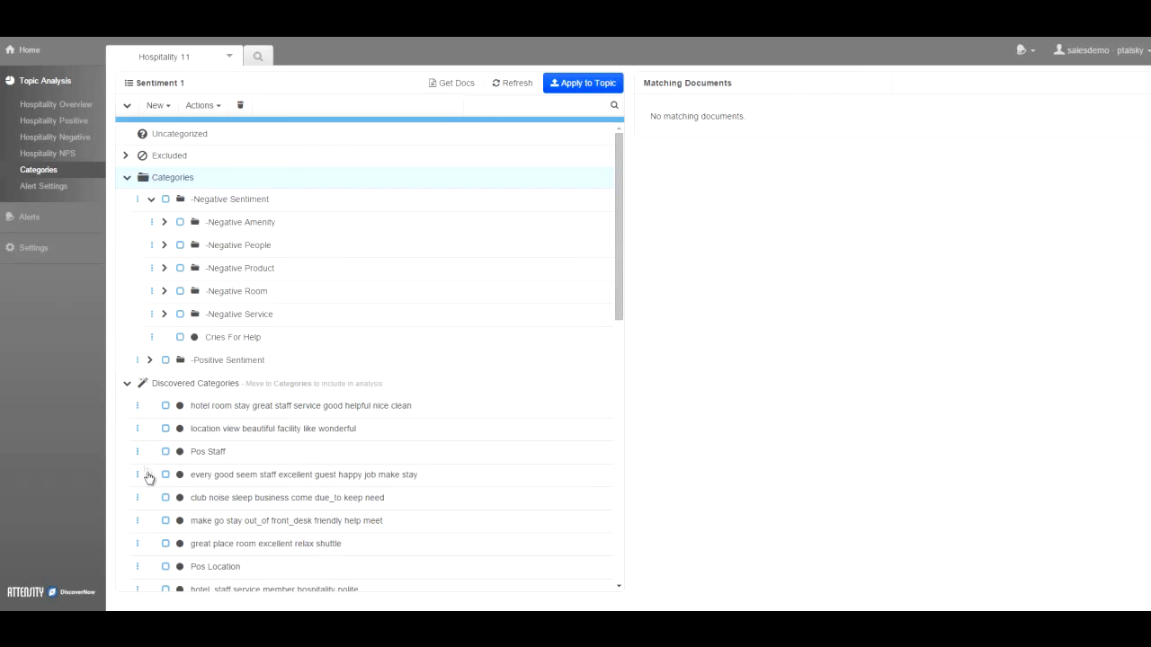
left_click(166, 406)
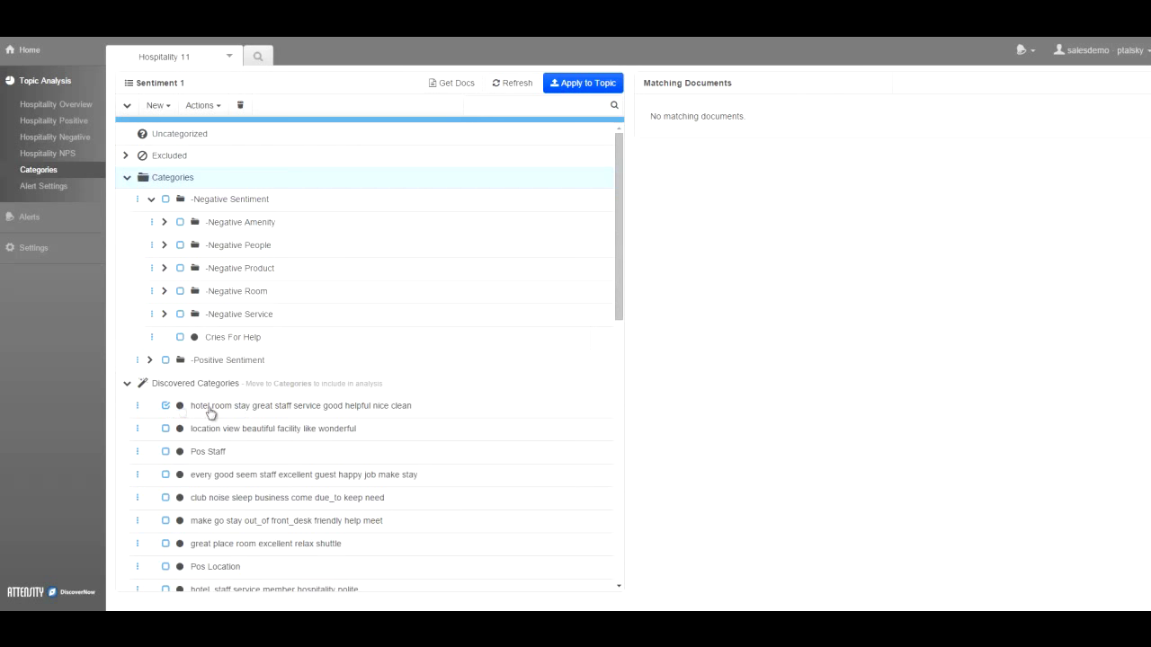
left_click(299, 406)
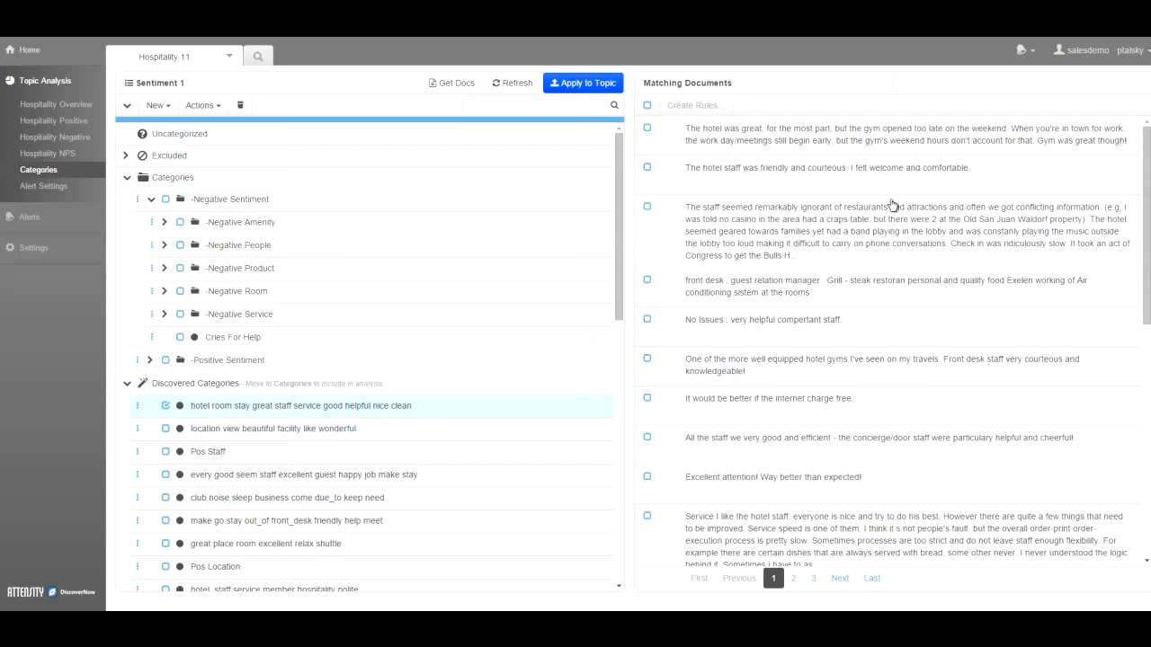
mouse_move(856, 437)
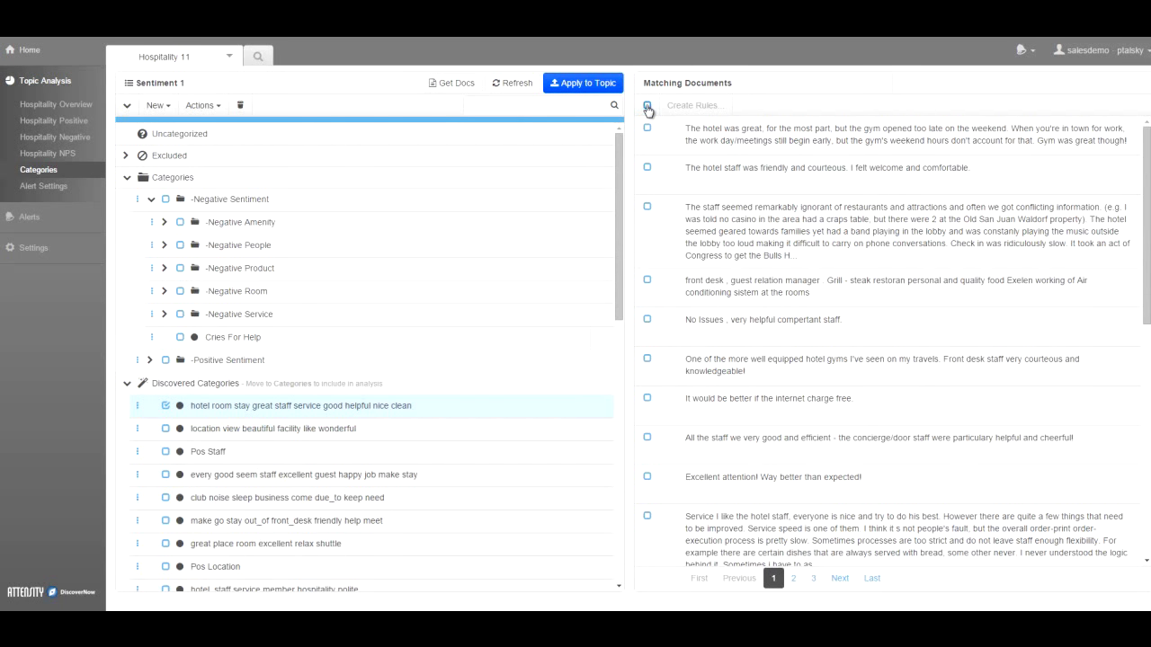
left_click(647, 104)
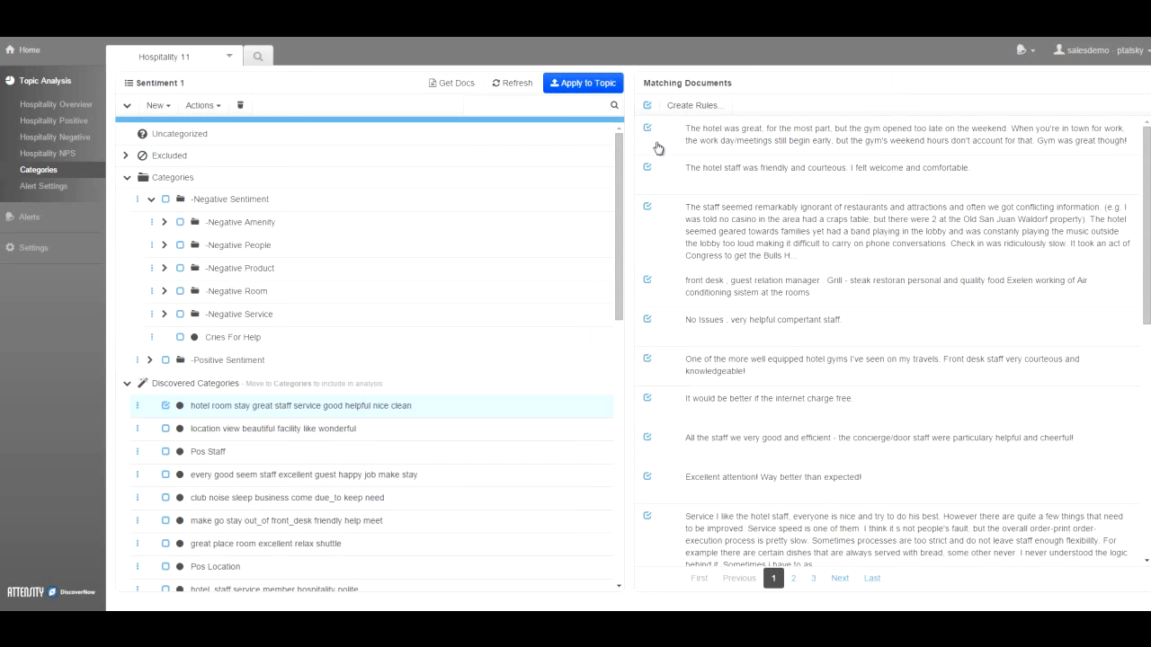